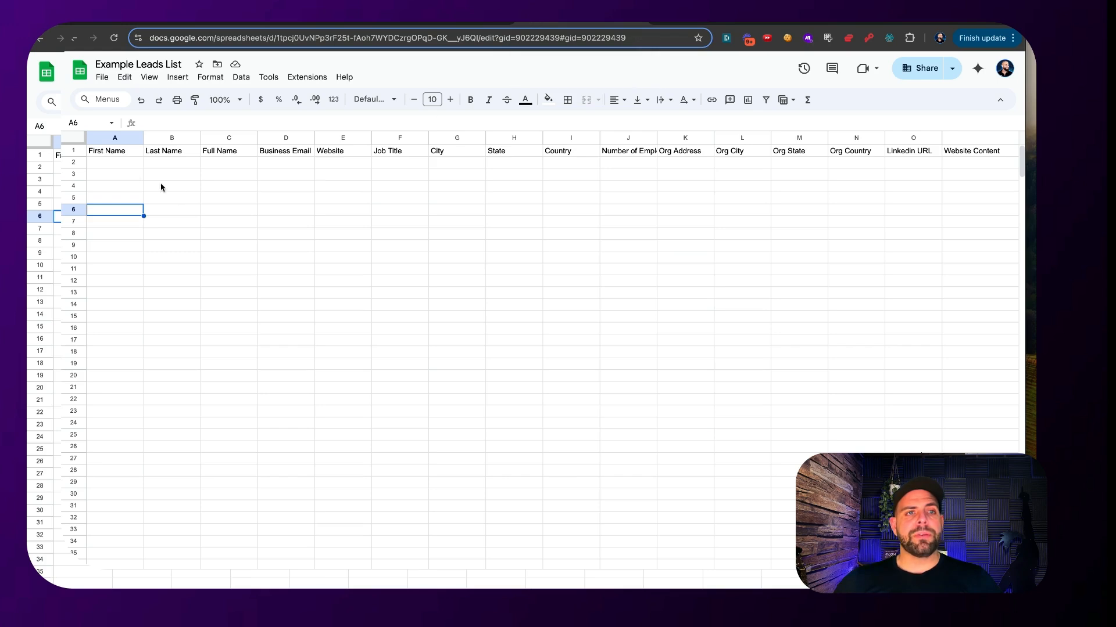
mouse_move(185, 179)
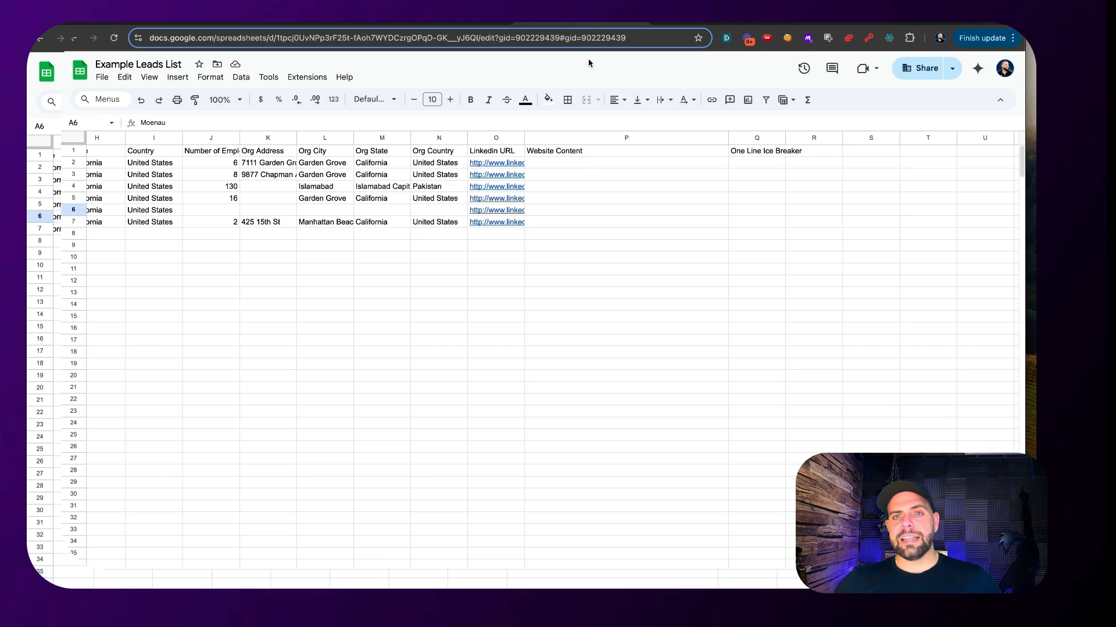
mouse_move(576, 167)
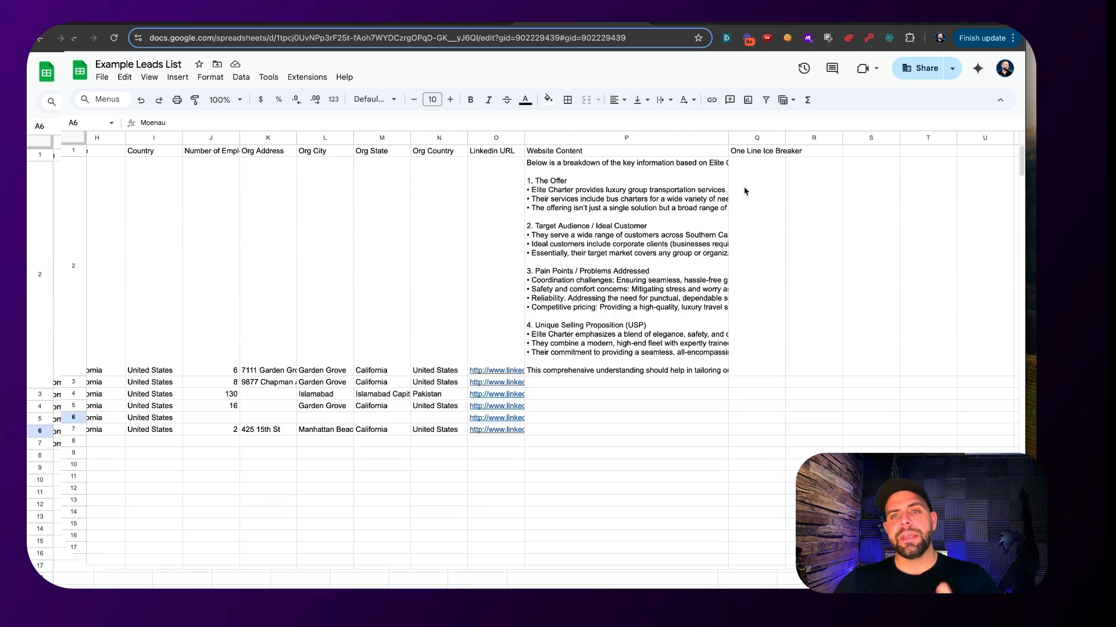
mouse_move(578, 183)
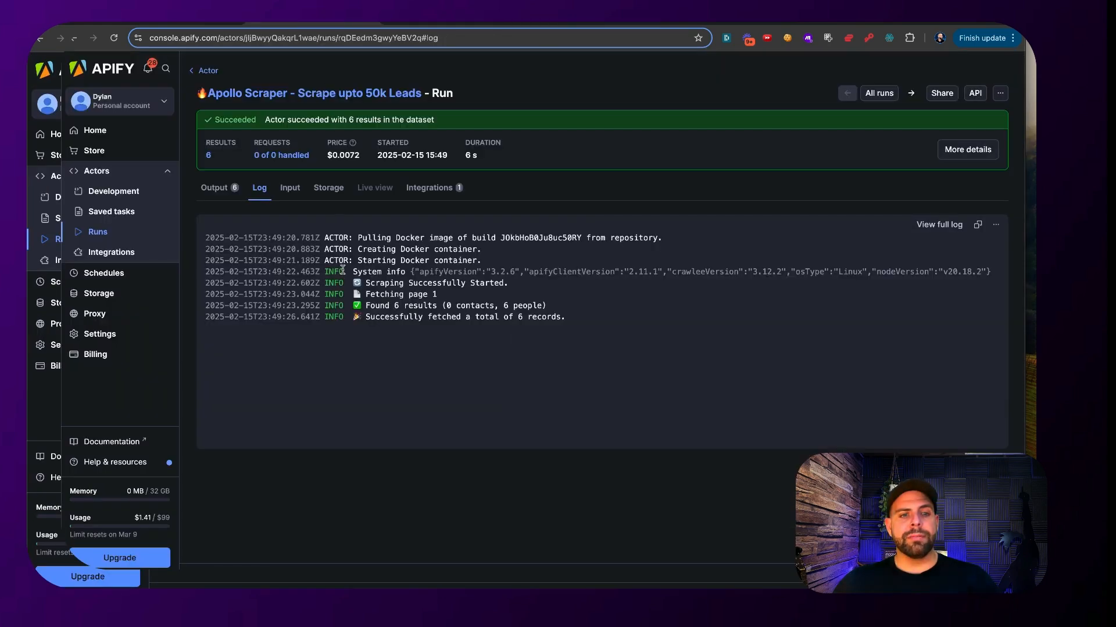
mouse_move(289, 546)
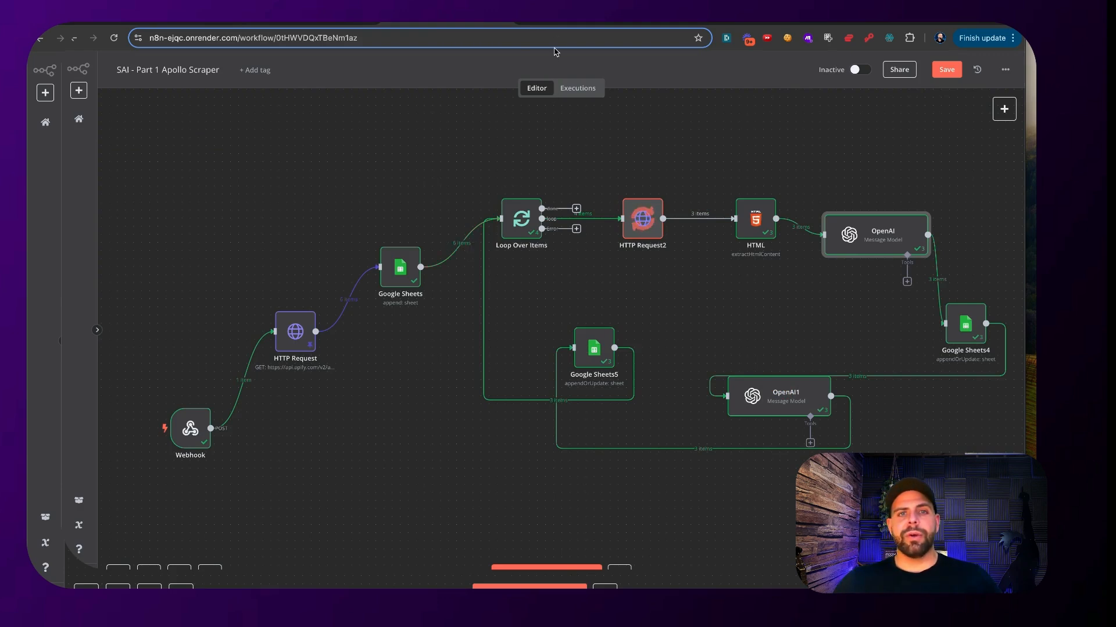
mouse_move(530, 174)
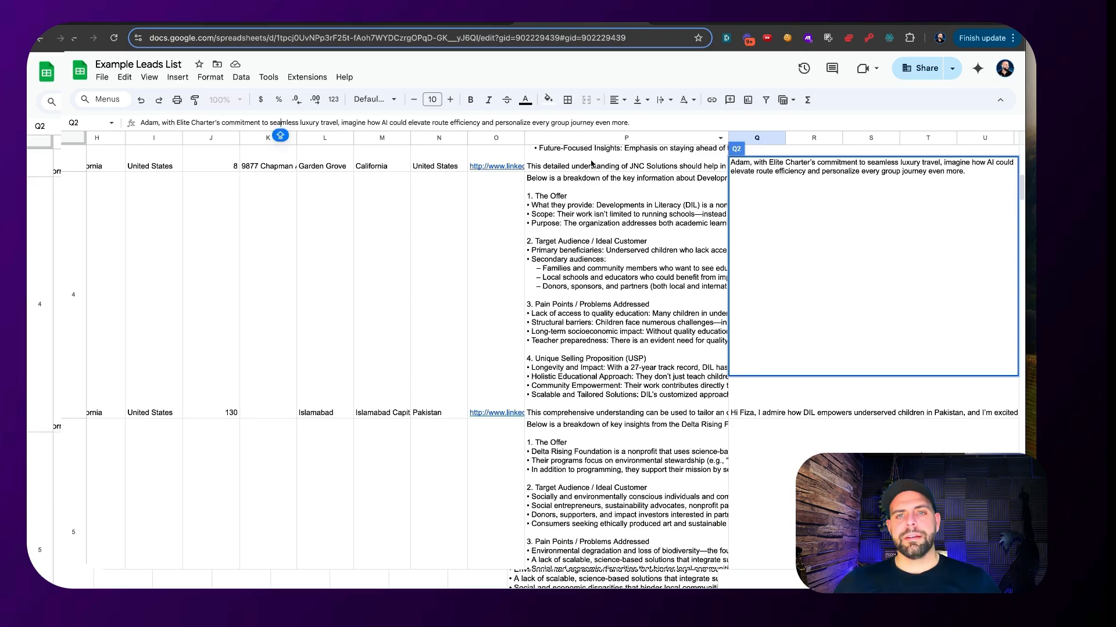
Scroll the Apollo Scraper run page to review the successful run details.
scroll("down", 3)
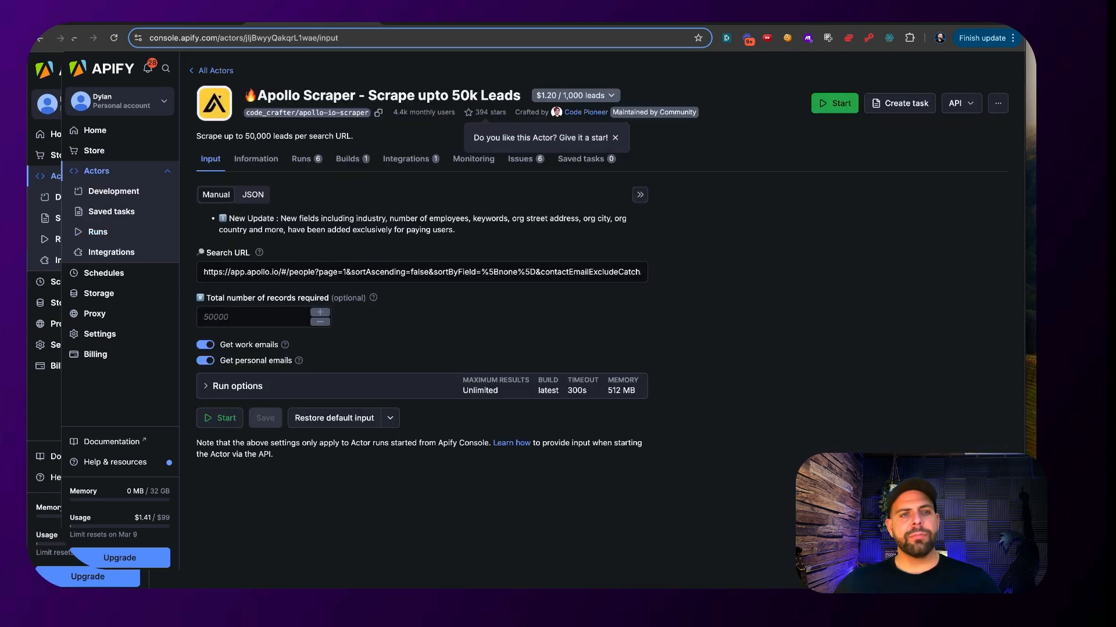
double_click(223, 136)
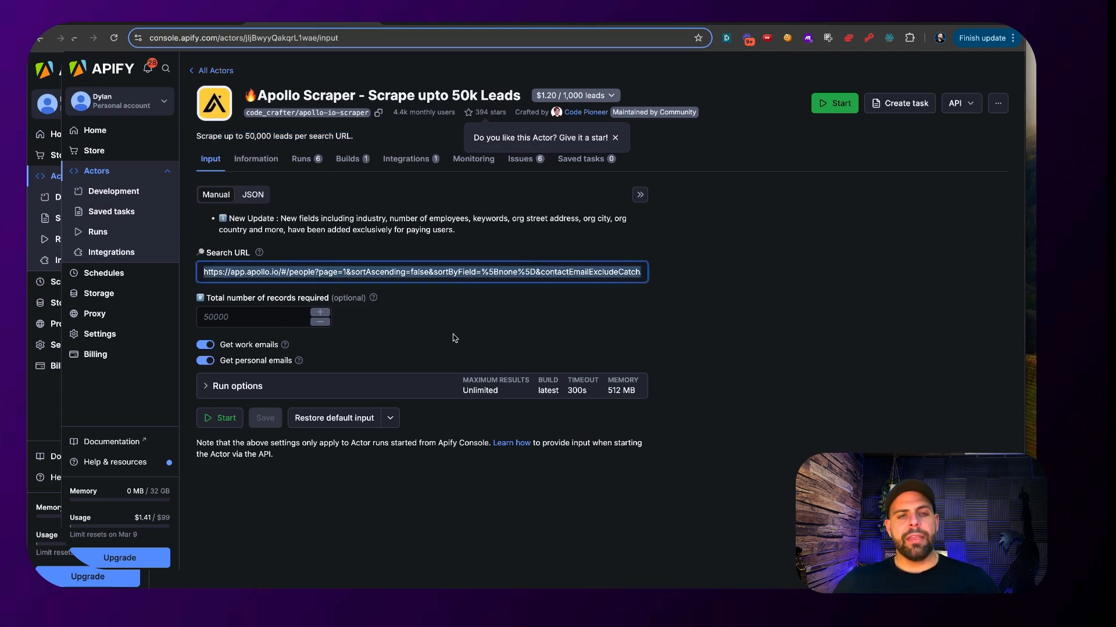
mouse_move(489, 55)
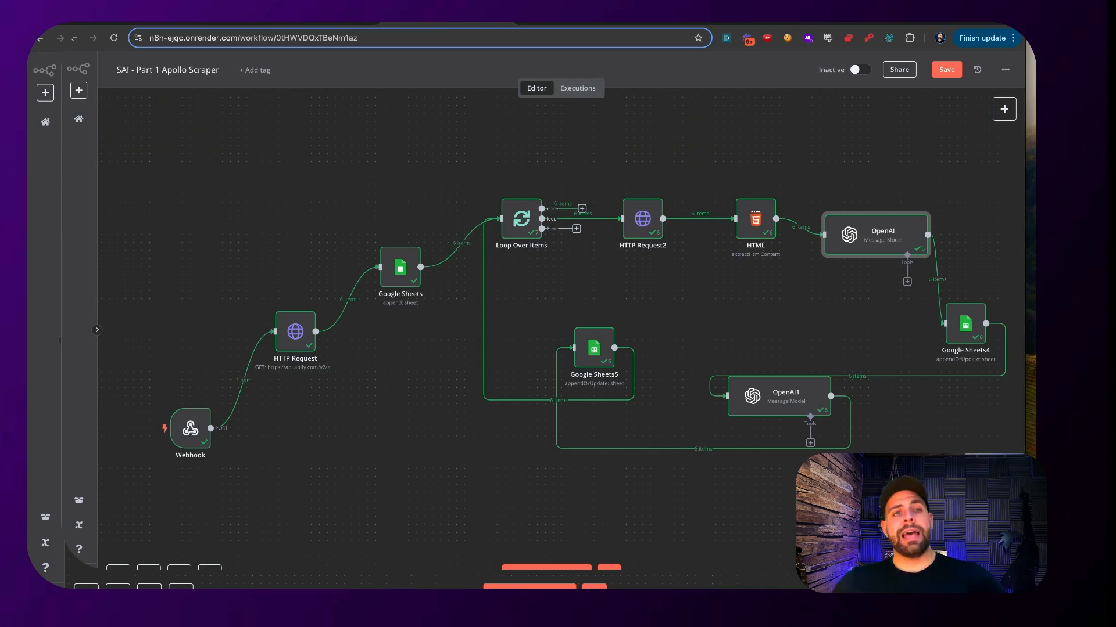
mouse_move(430, 405)
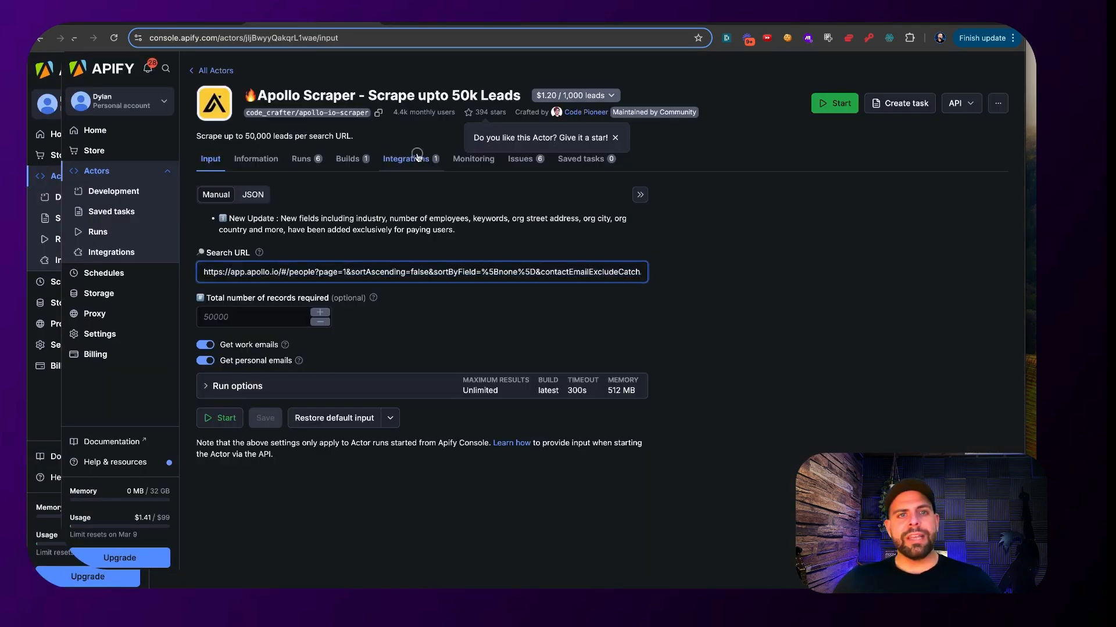
Review the HTTP request integration firing on run succeeded and posting to the n8n webhook URL.
left_click(405, 159)
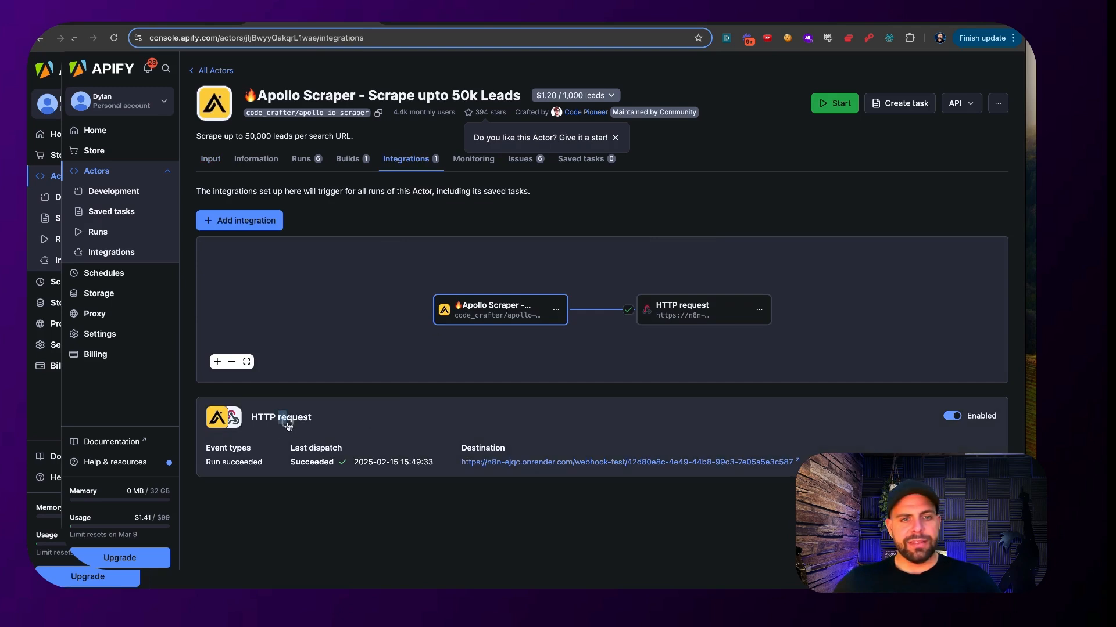
left_click(280, 417)
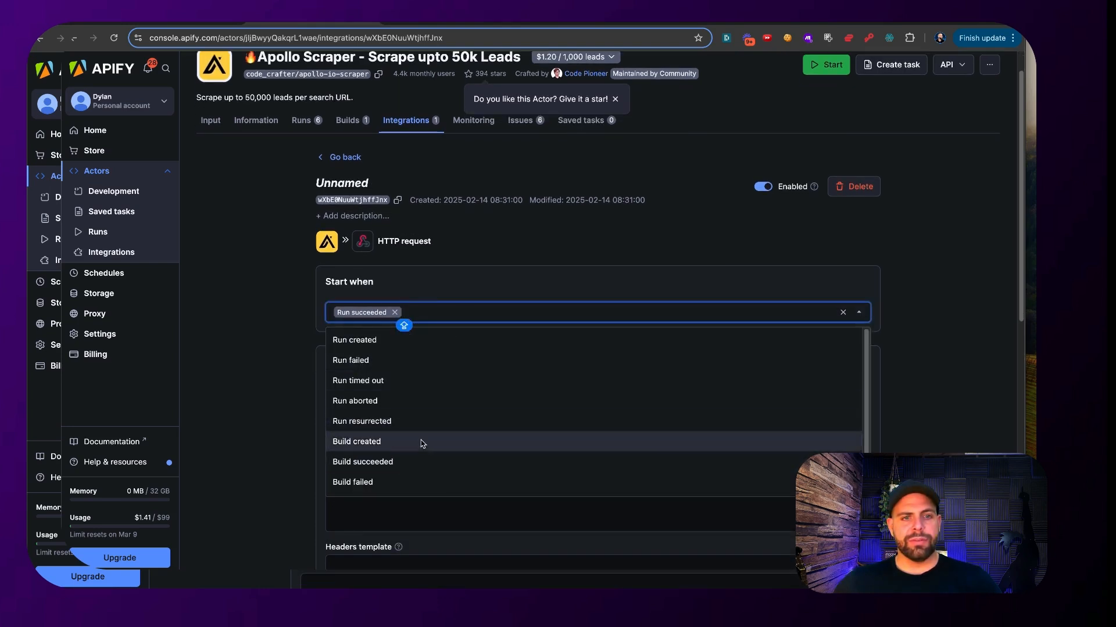
left_click(495, 288)
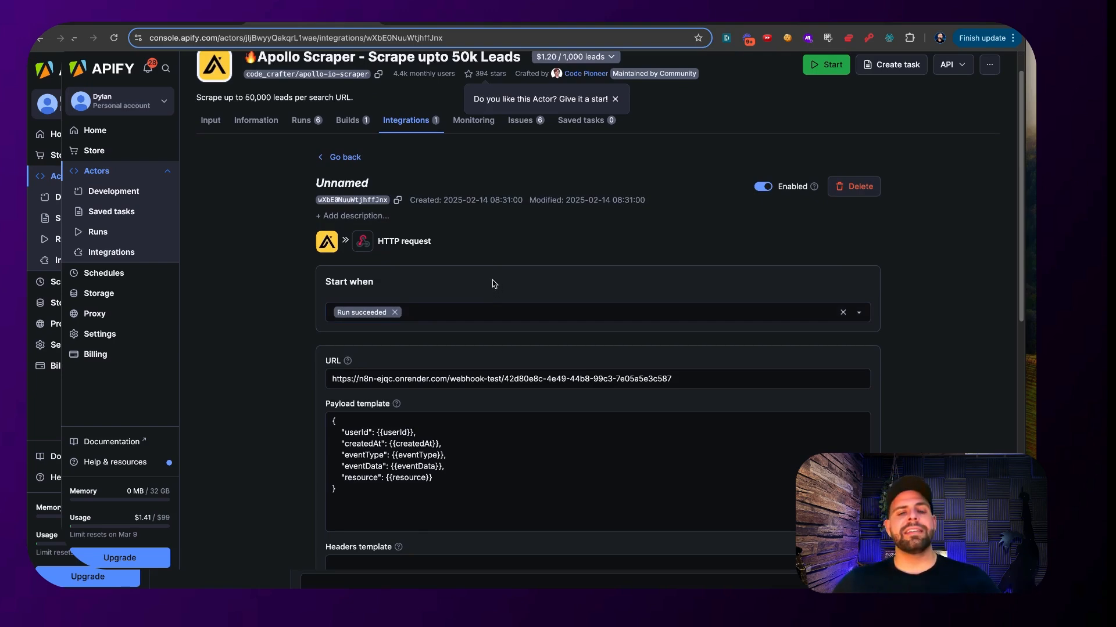
scroll("down", 3)
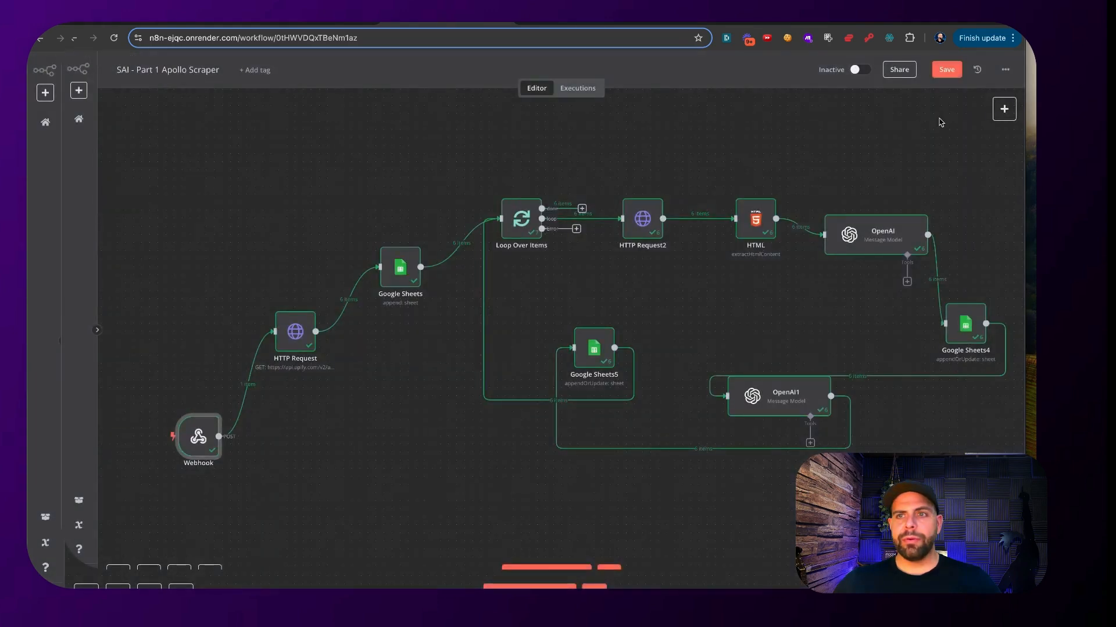
Search the node panel for 'WEB' and nudge the existing HTTP Request node into place.
left_click(1002, 109)
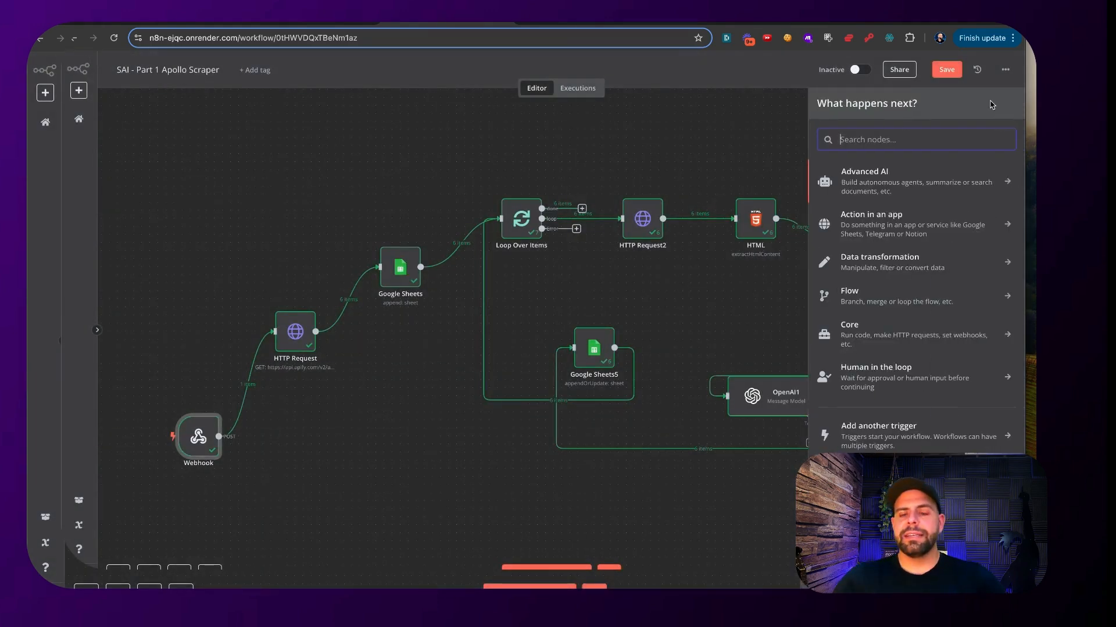
type("WEB")
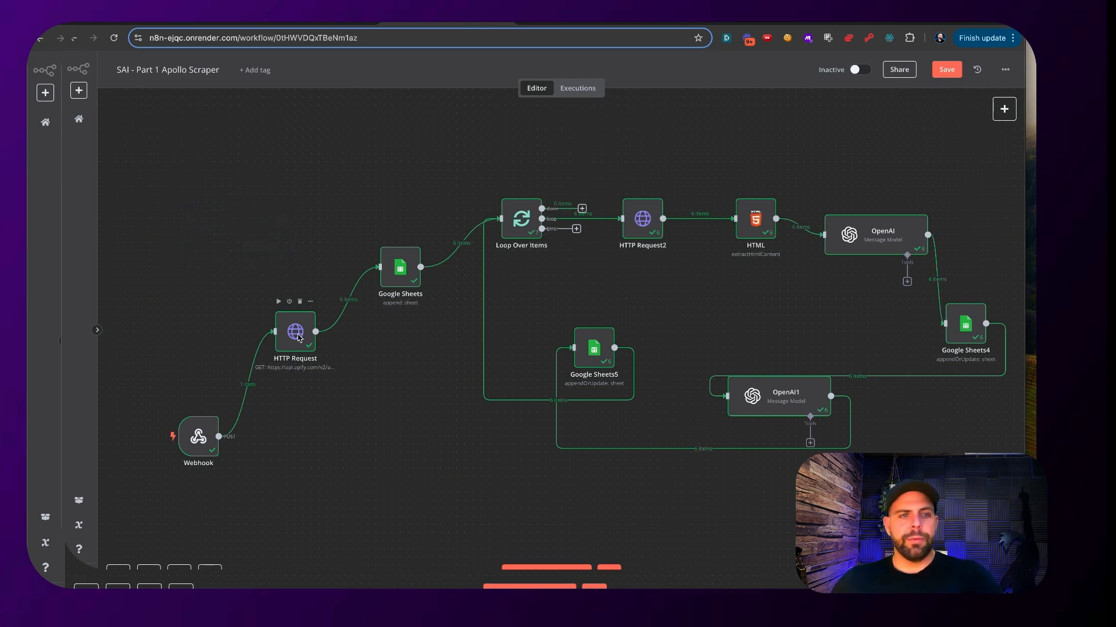
left_click_drag(294, 333, 303, 340)
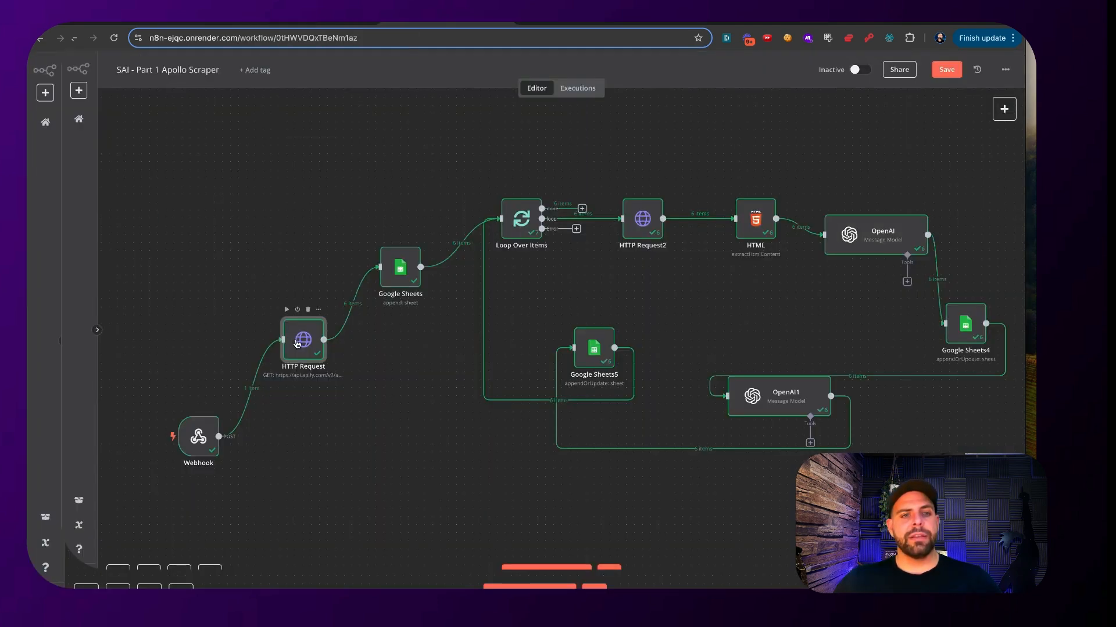
Search 'HTT' and add a new HTTP Request node to the canvas.
left_click(1002, 109)
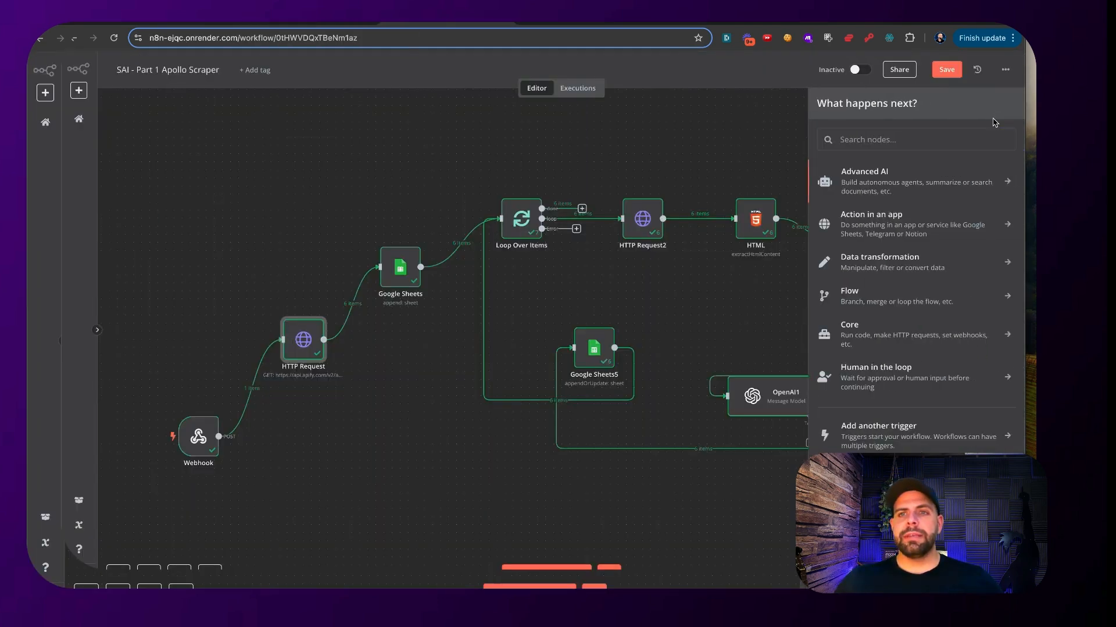
type("HT")
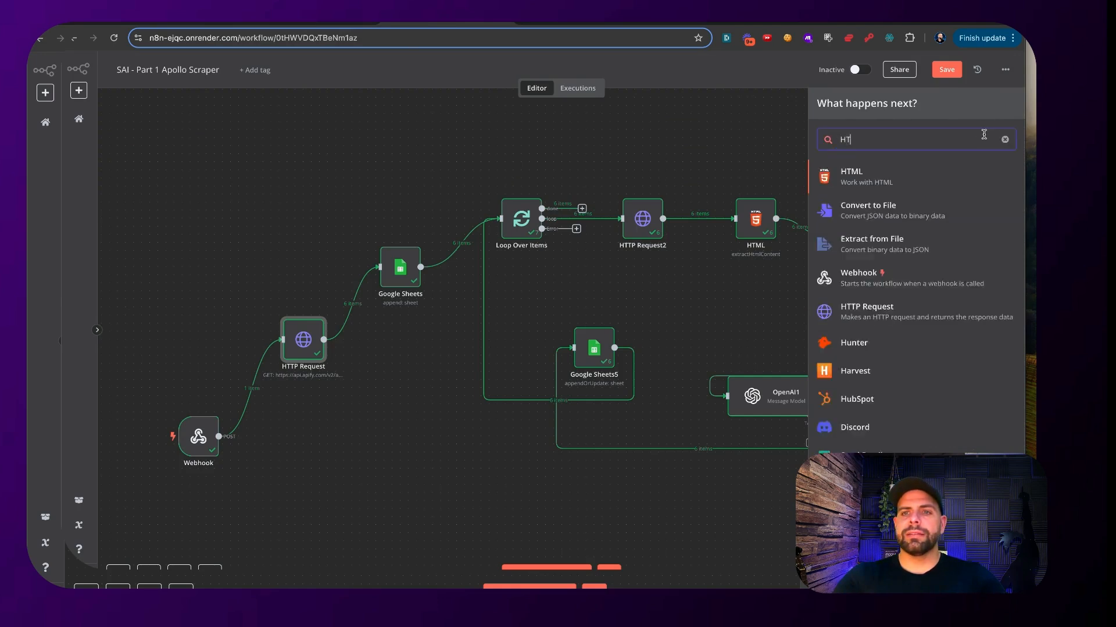
type("T")
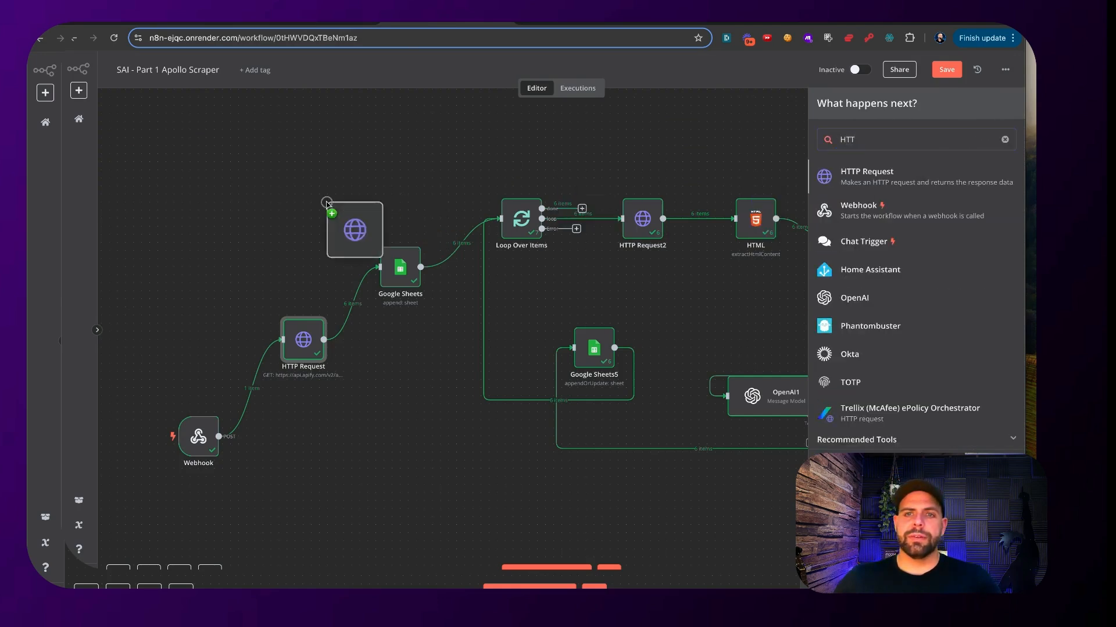
left_click(866, 177)
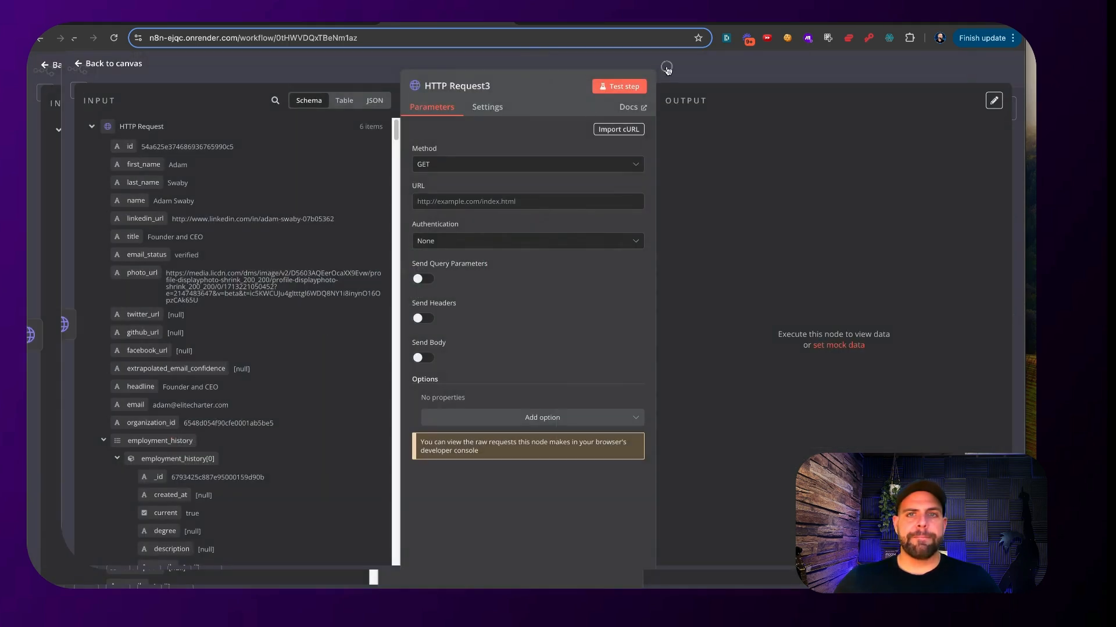
Leave HTTP Request3 unconfigured and return to the canvas to head for Apify.
left_click(107, 63)
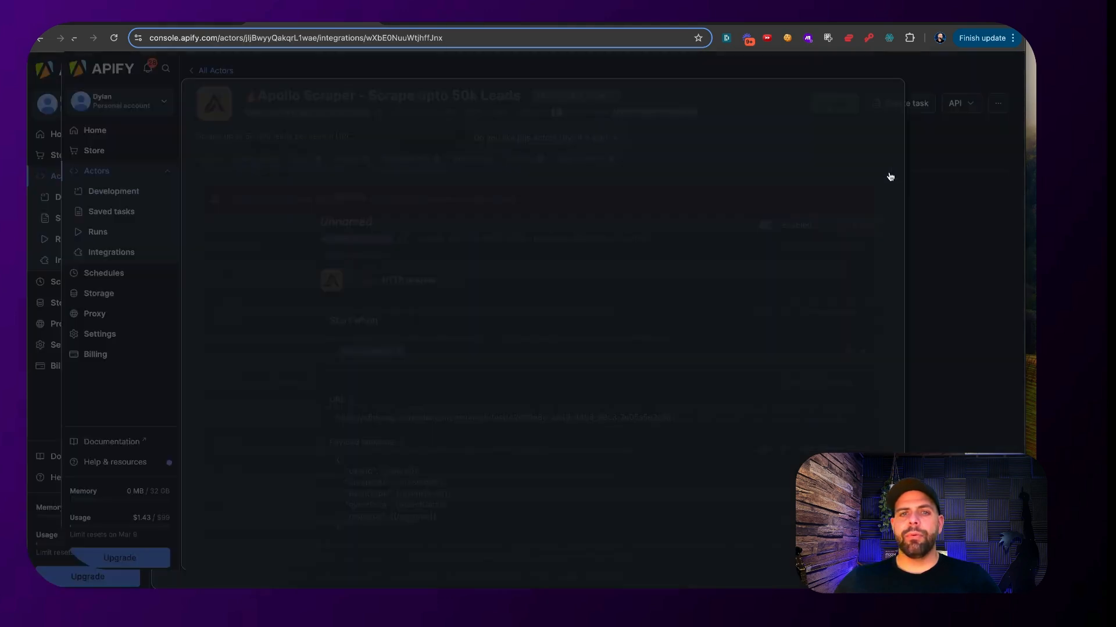
Show the Apollo Scraper actor's API endpoints, including Get last run dataset items.
left_click(955, 103)
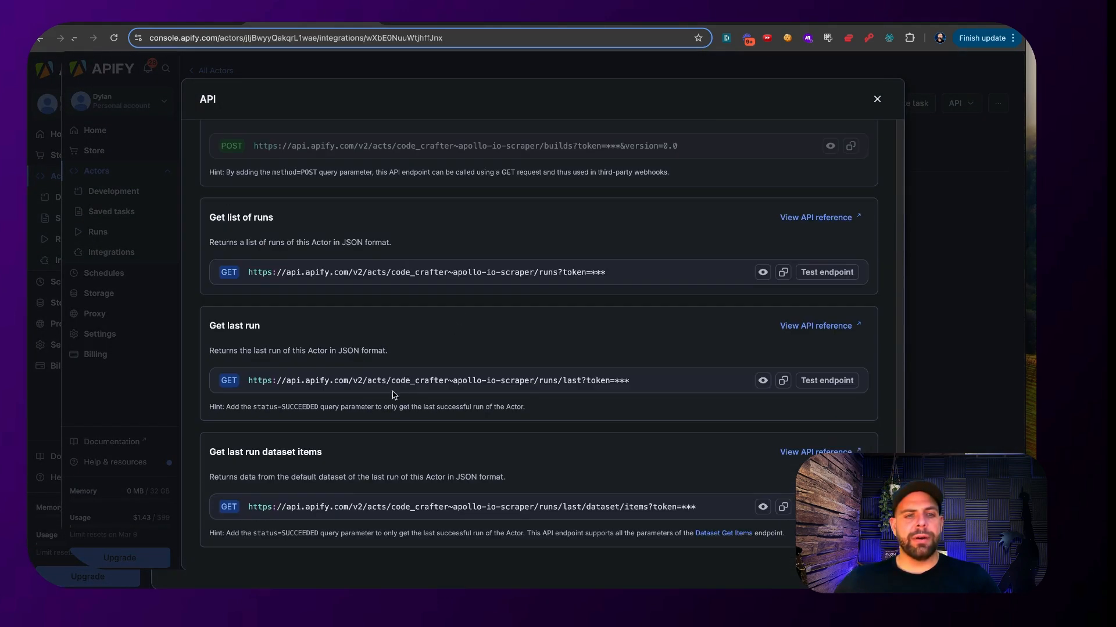
mouse_move(648, 491)
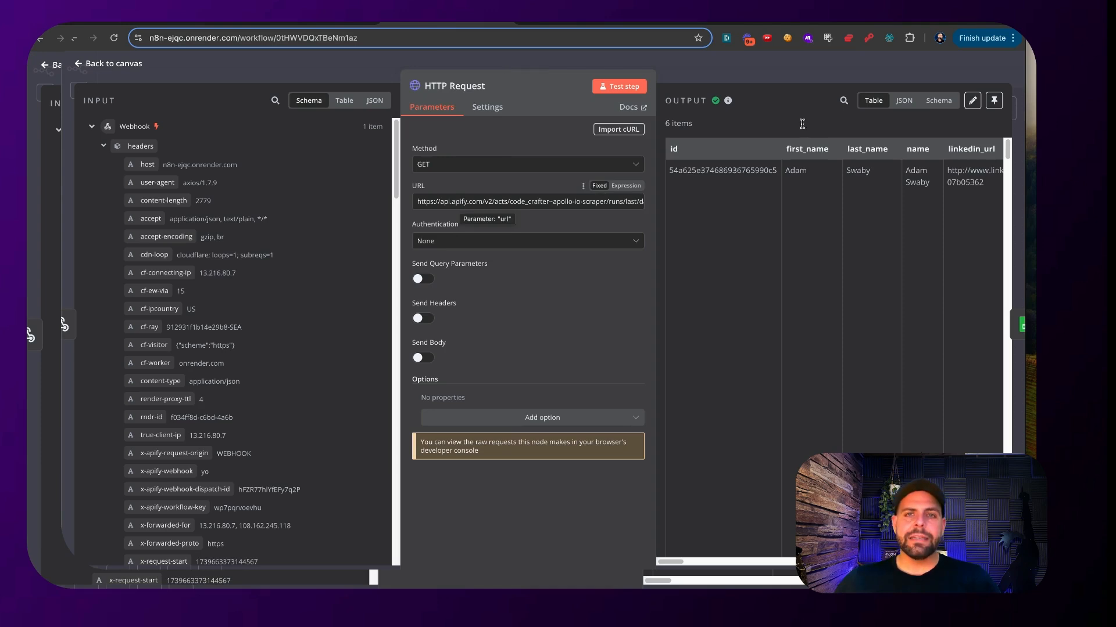
mouse_move(718, 77)
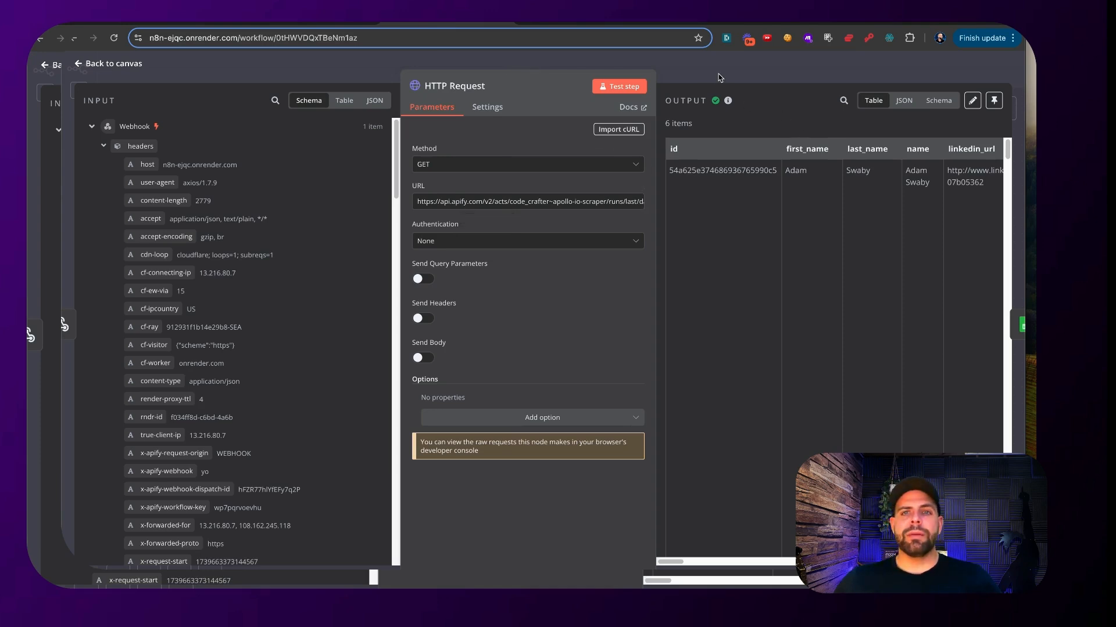
left_click(107, 63)
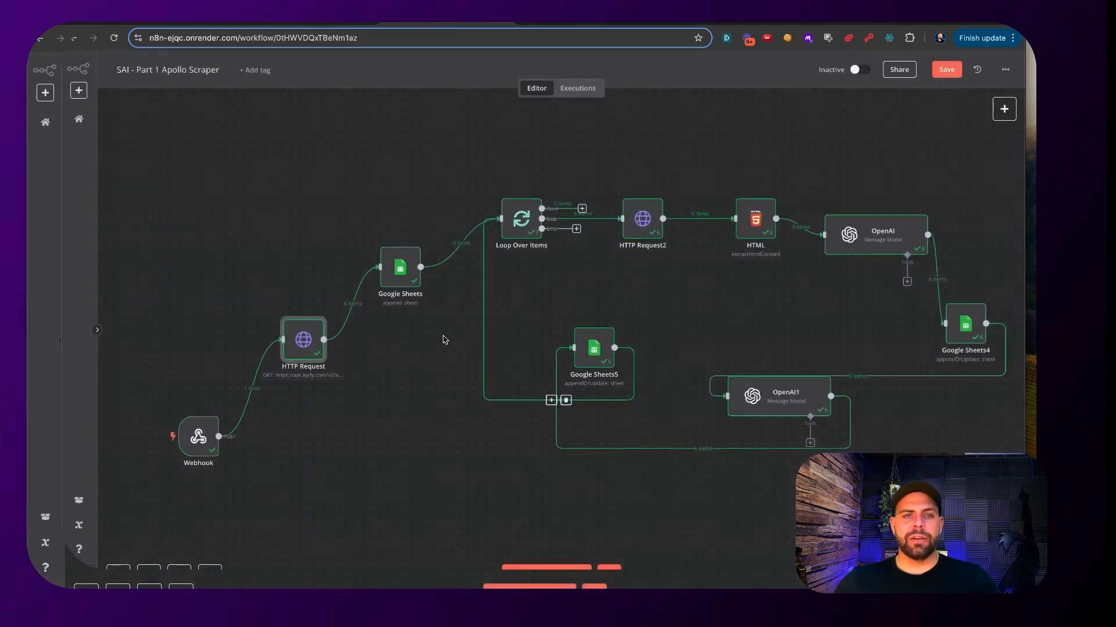
mouse_move(401, 268)
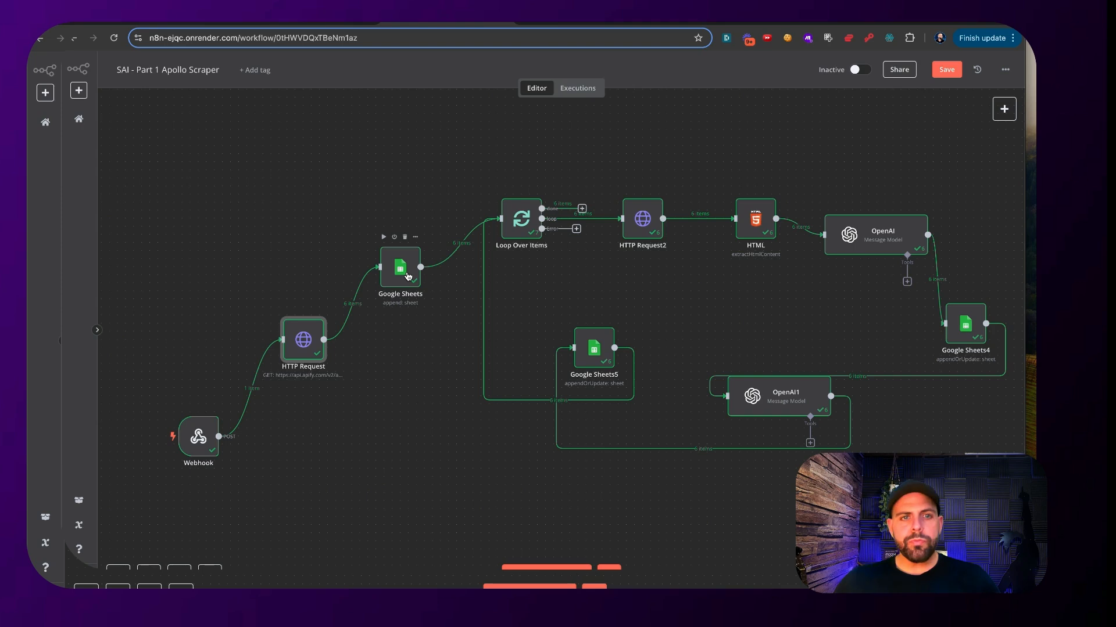
double_click(400, 269)
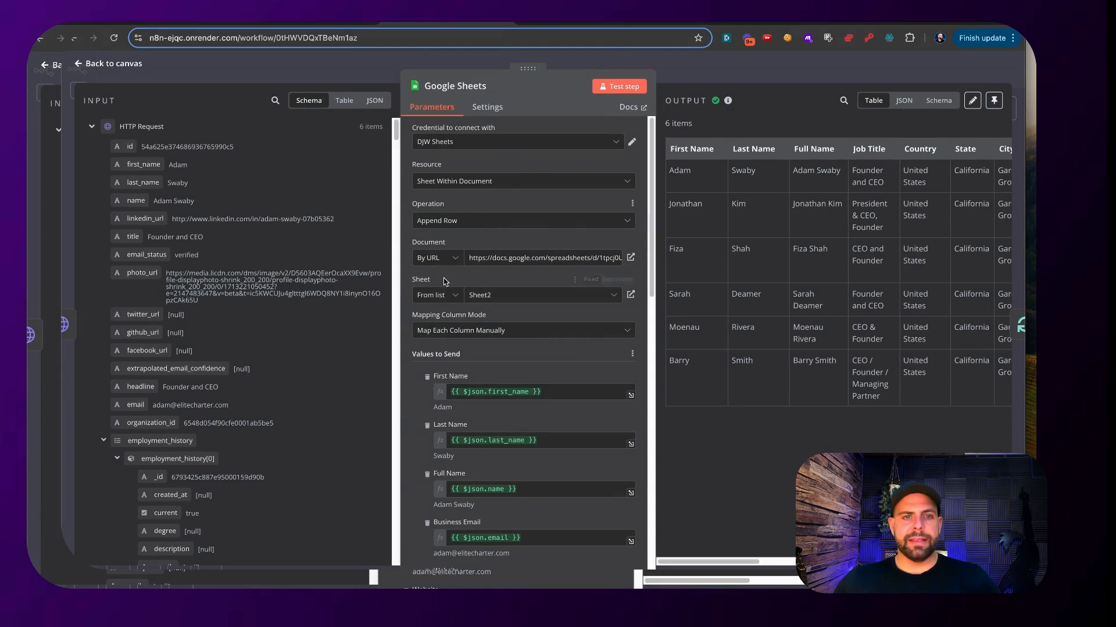
double_click(498, 257)
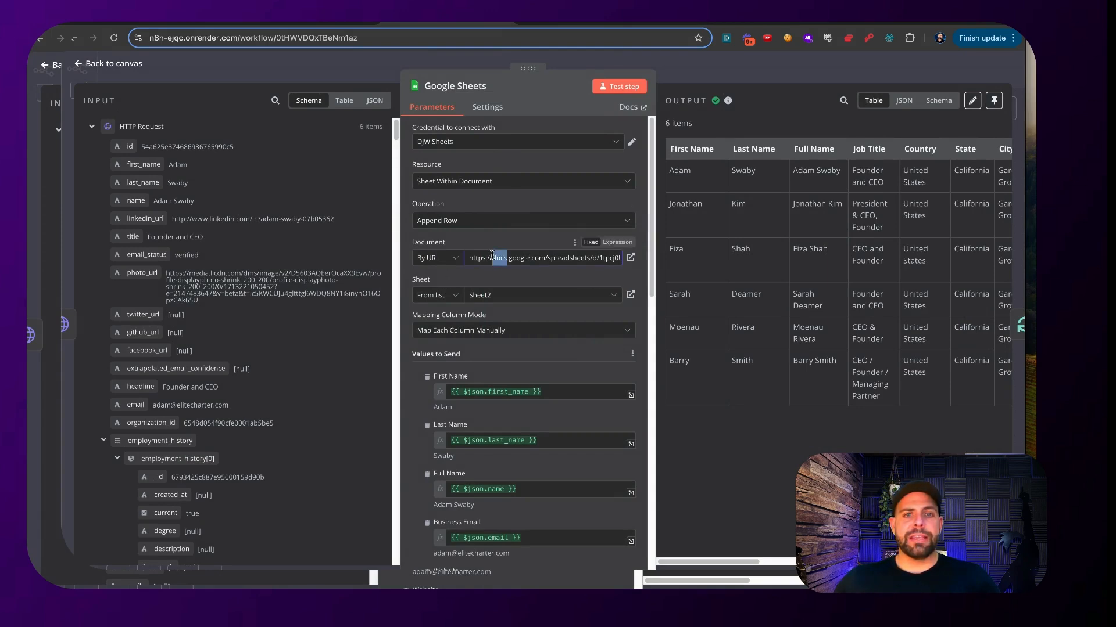
scroll("down", 3)
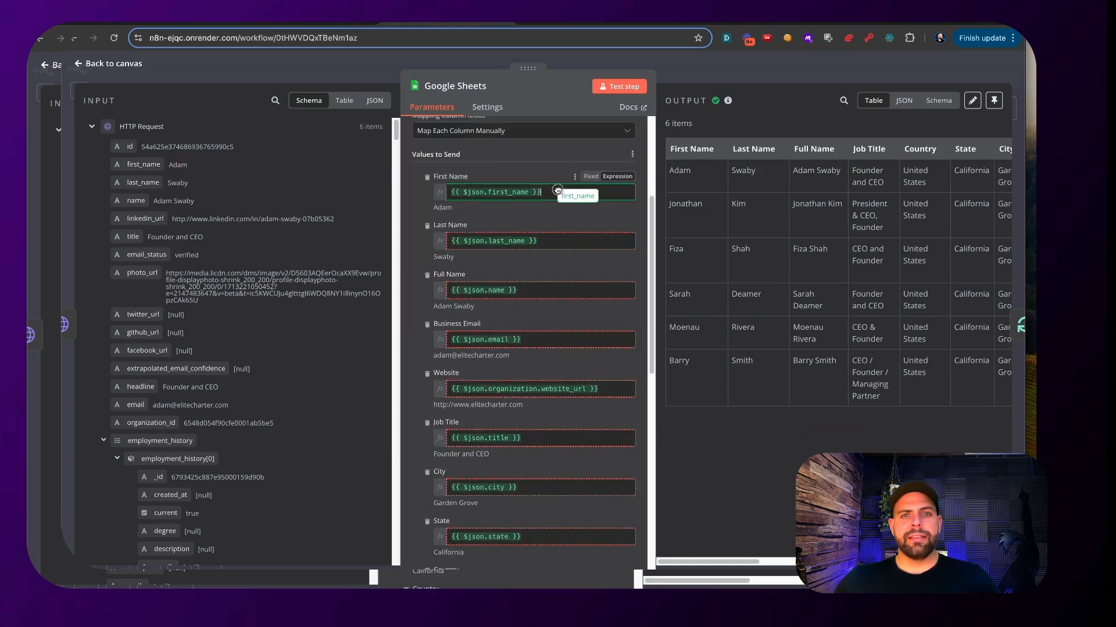
left_click(494, 191)
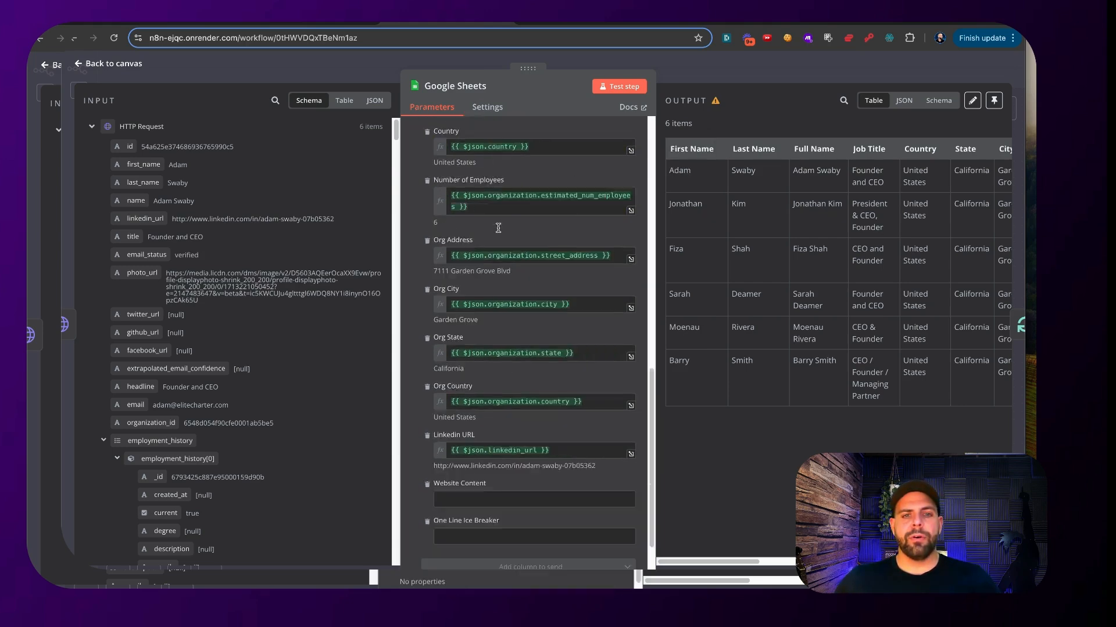
scroll("down", 3)
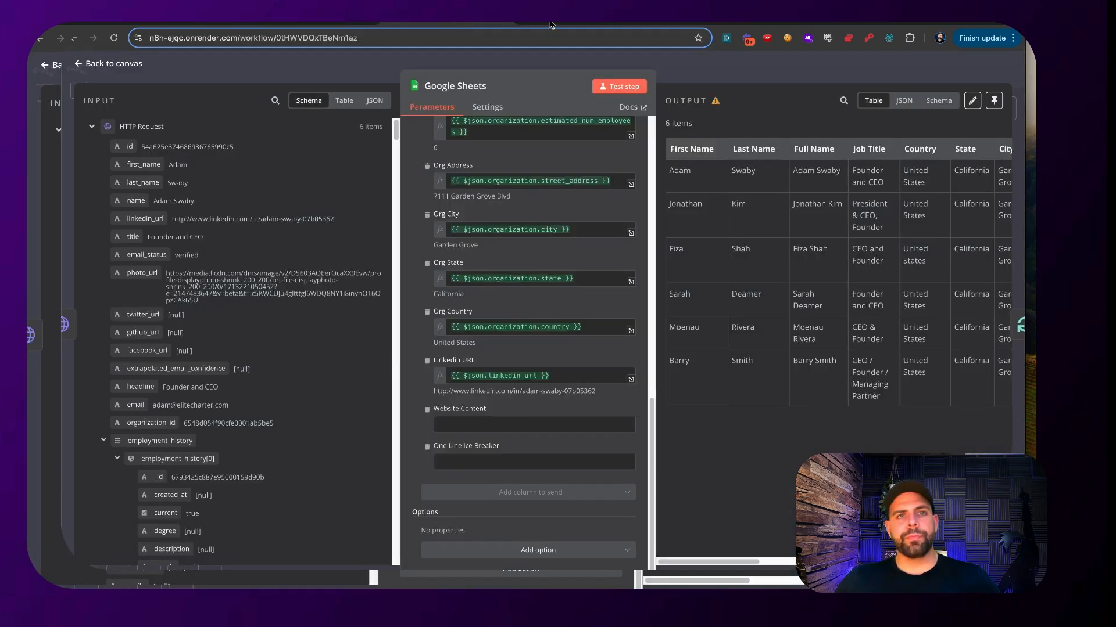
left_click(107, 63)
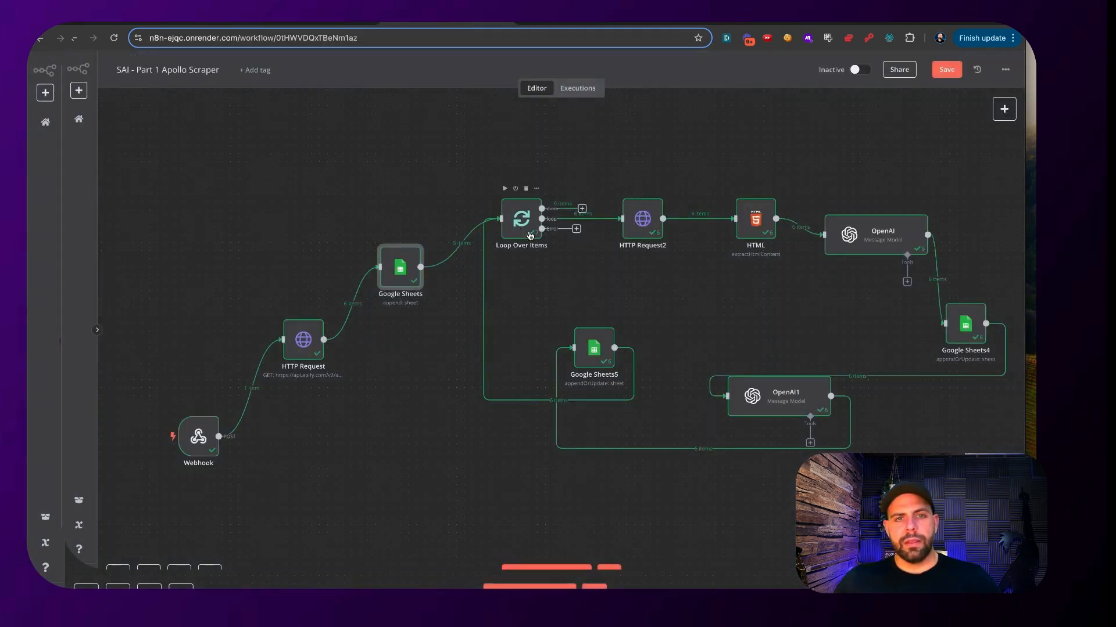
mouse_move(642, 219)
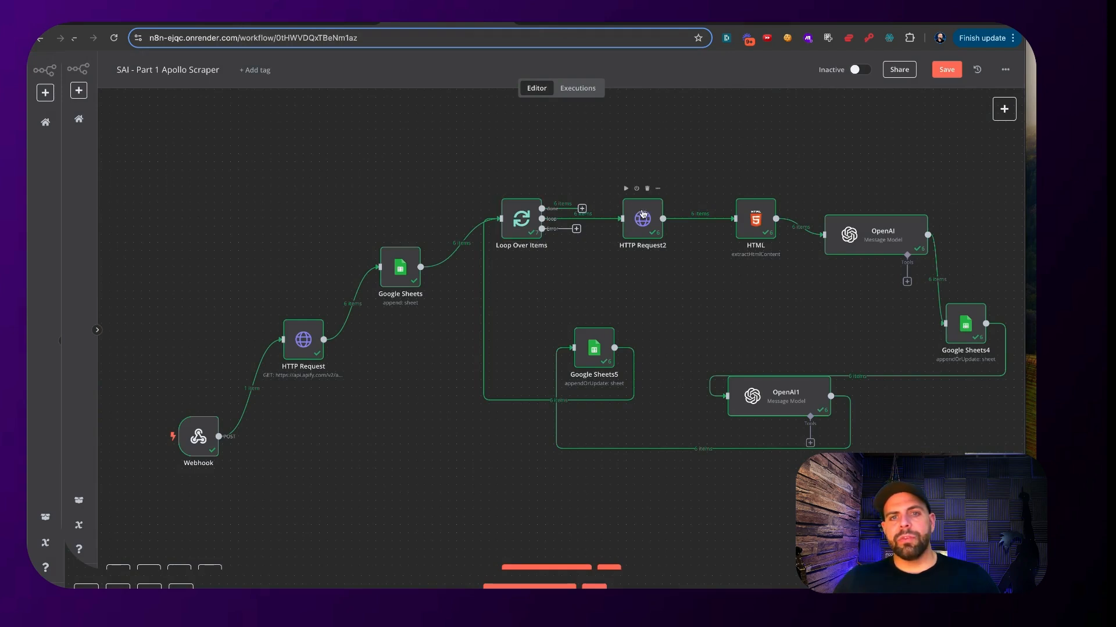
double_click(641, 218)
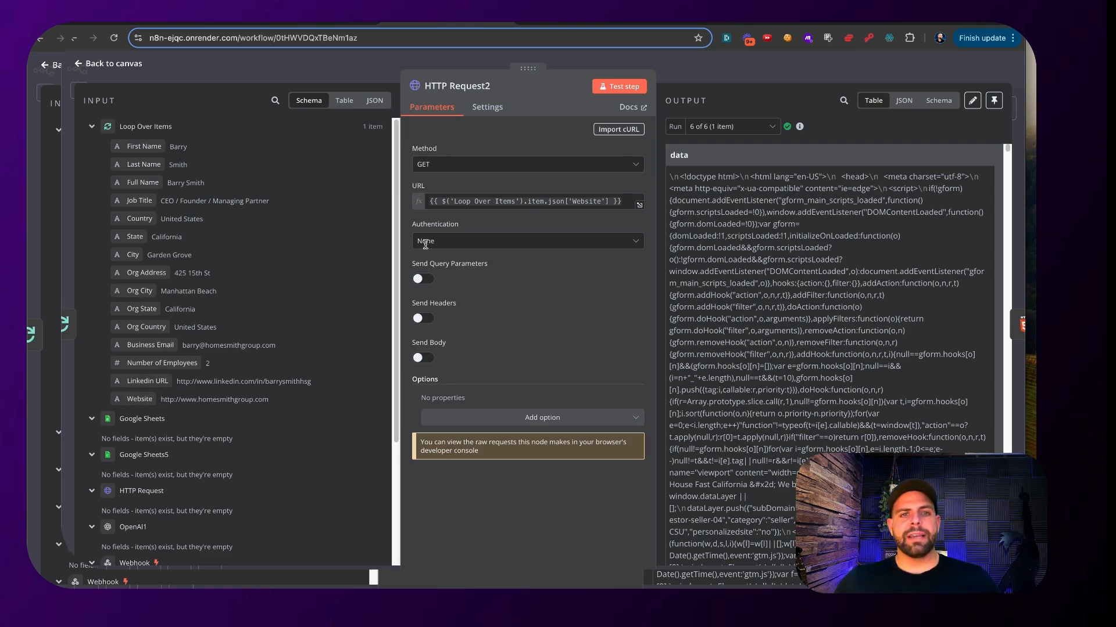
left_click(106, 63)
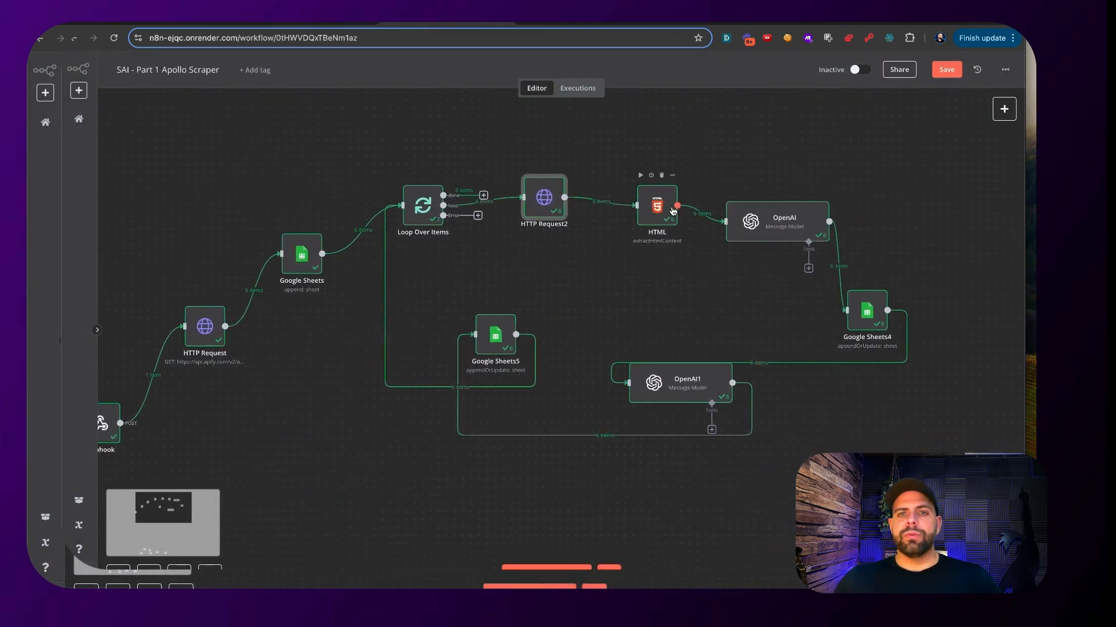
Set the HTML node's CSS selector to * so it extracts text from every page element.
double_click(657, 207)
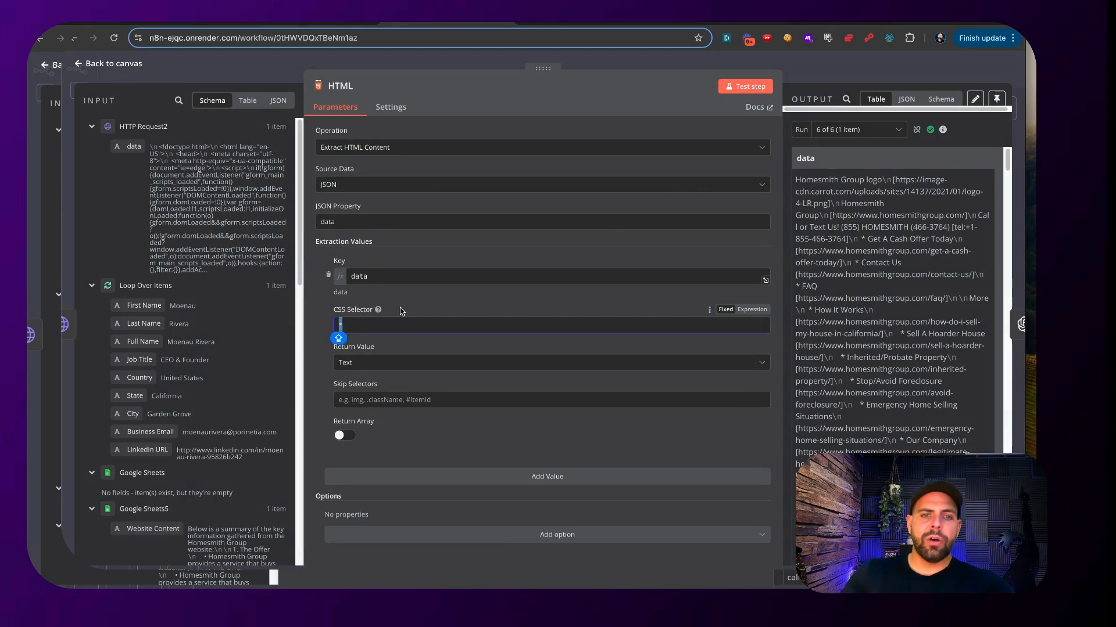
type("*")
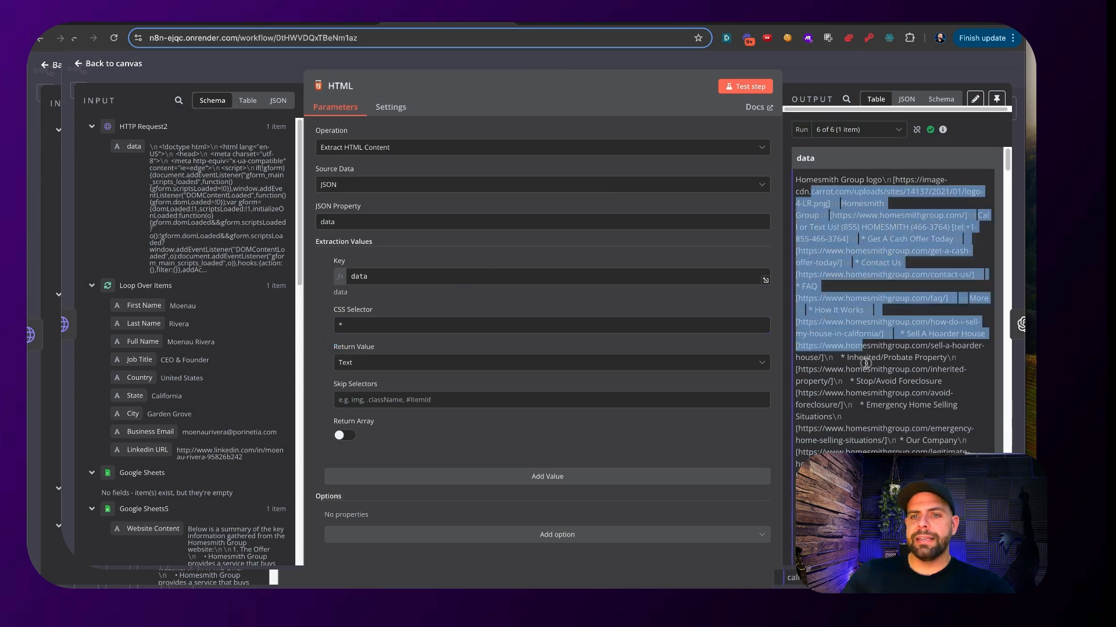
left_click(112, 63)
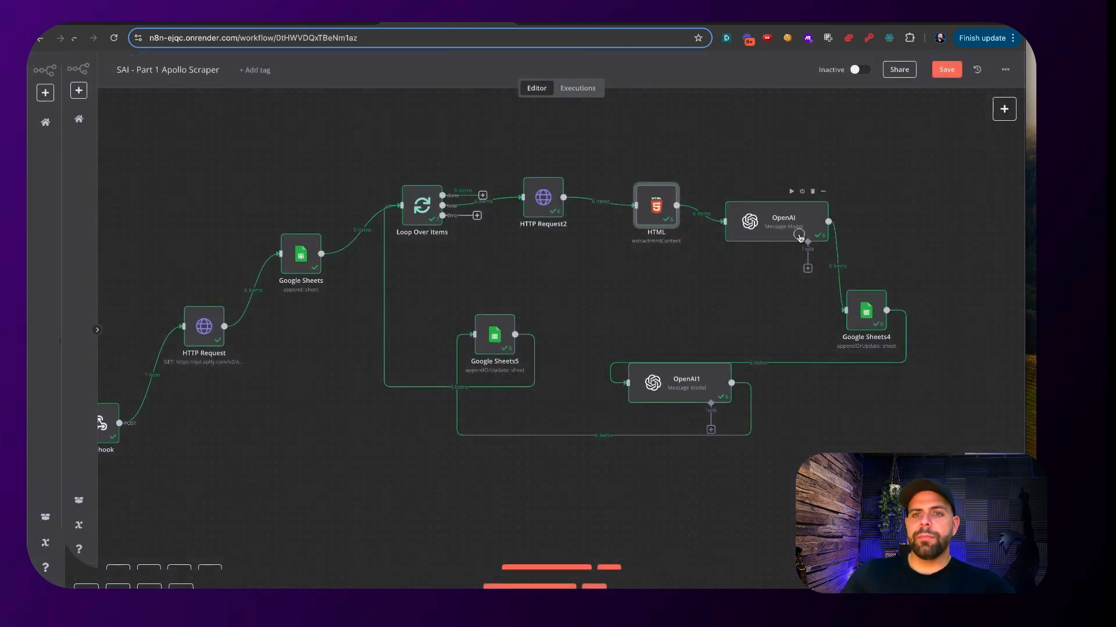
double_click(782, 223)
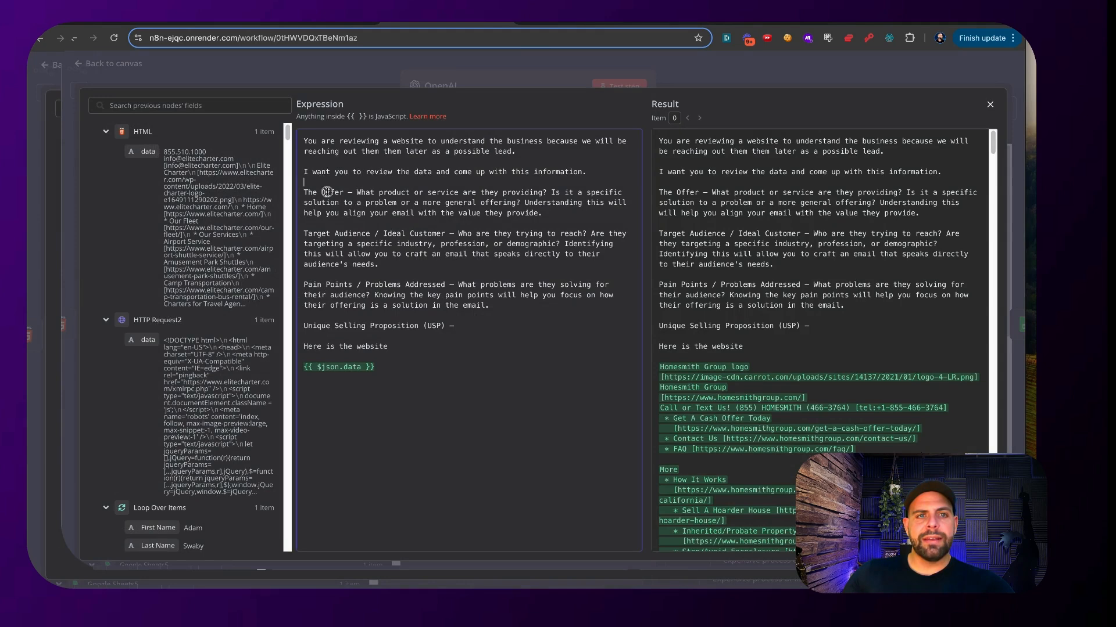
left_click_drag(304, 285, 345, 295)
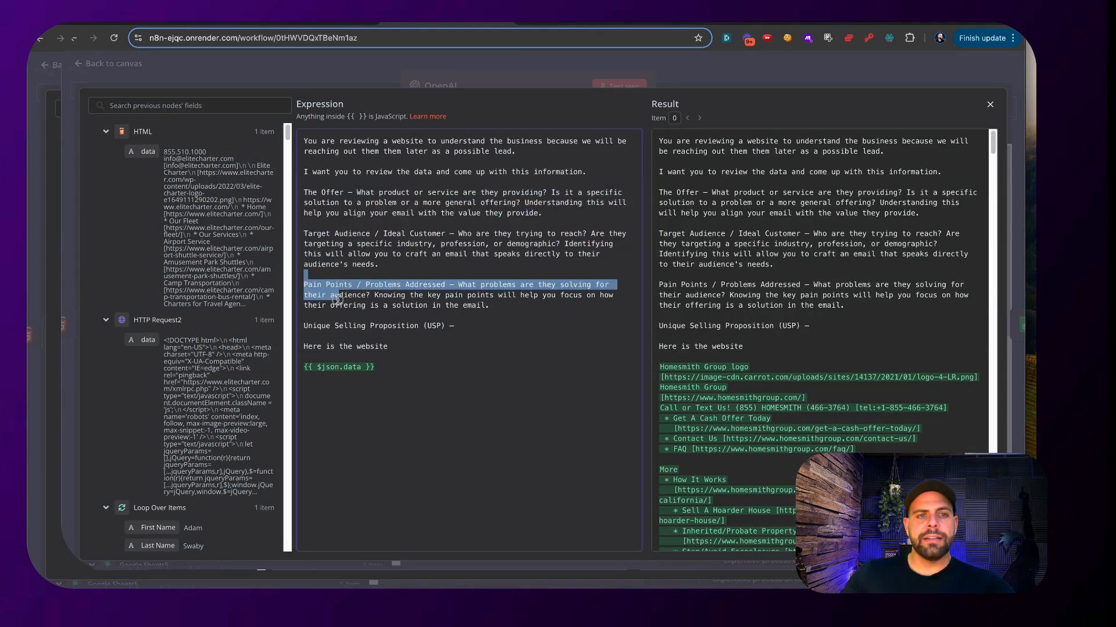
double_click(370, 346)
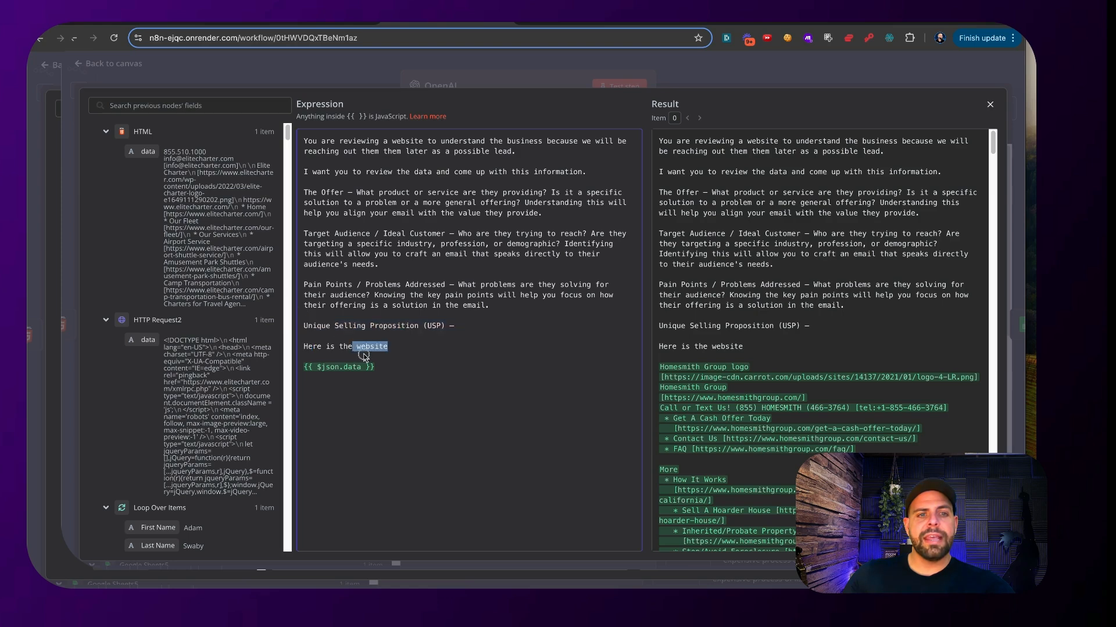
scroll("down", 3)
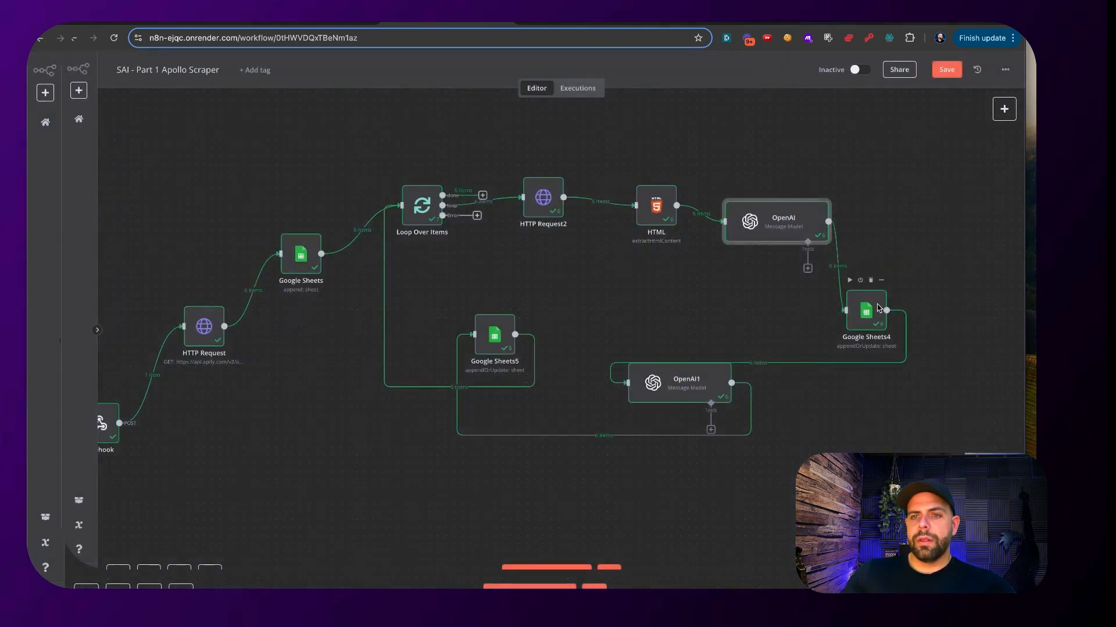
double_click(865, 313)
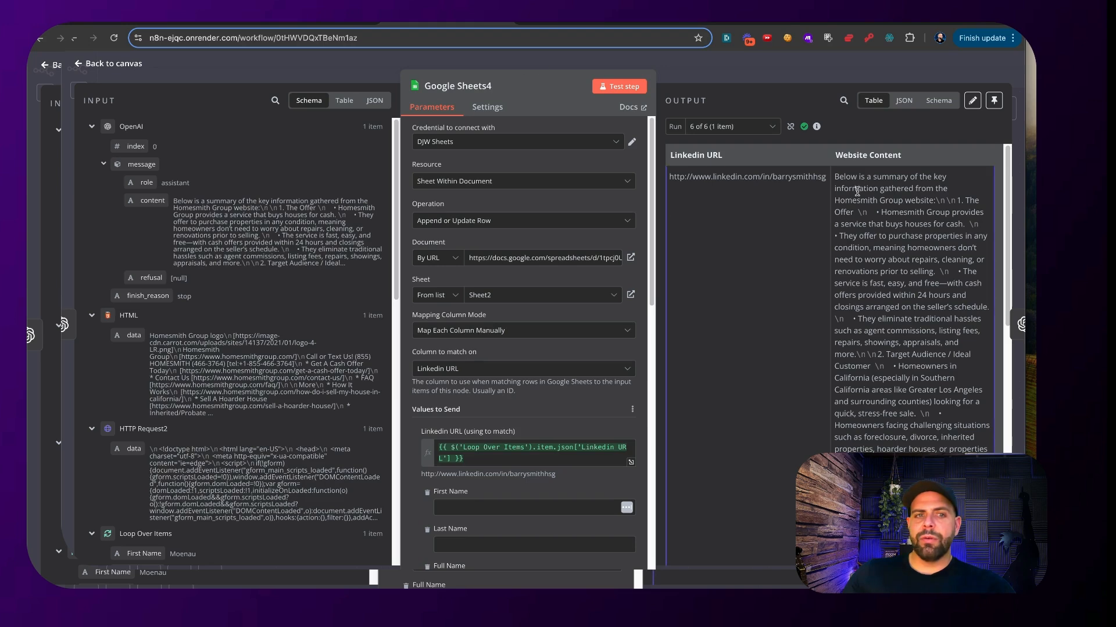
left_click_drag(854, 191, 878, 236)
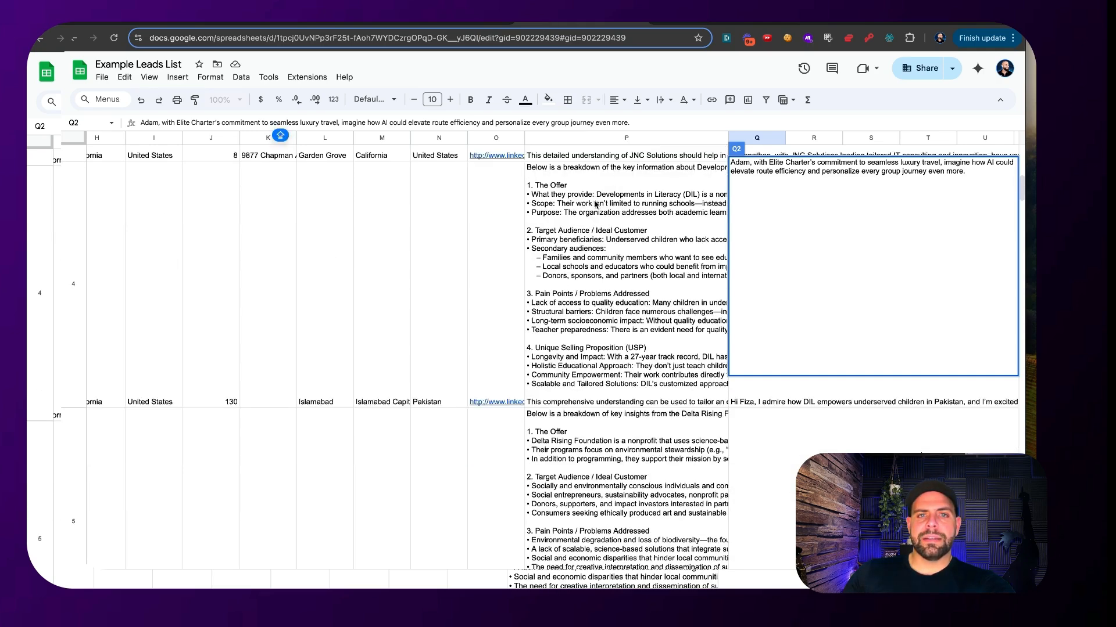
left_click(625, 167)
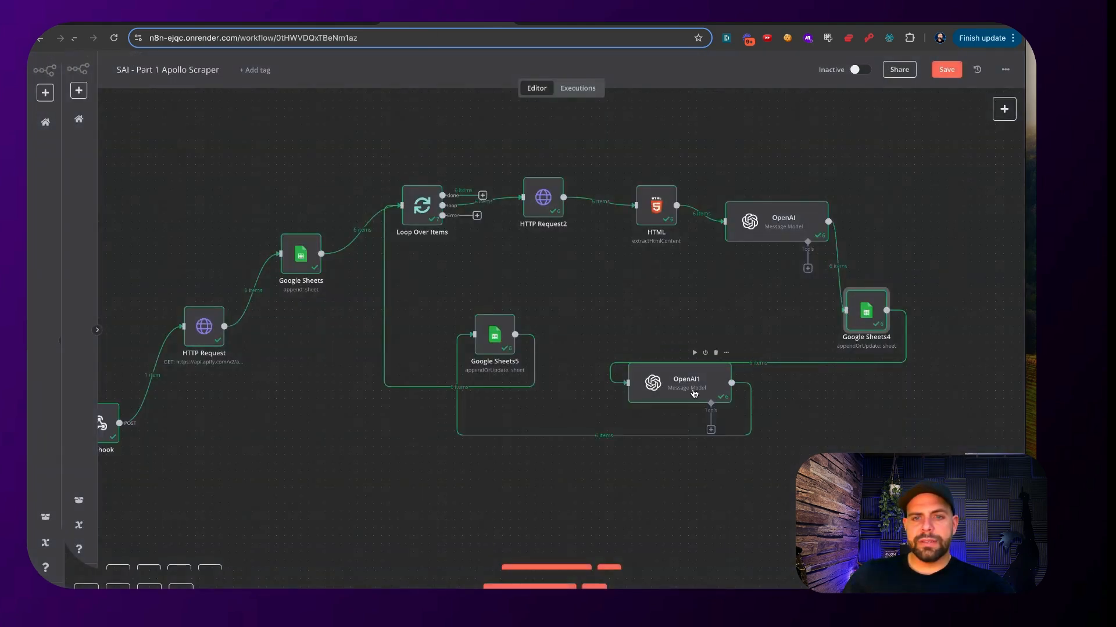
double_click(678, 382)
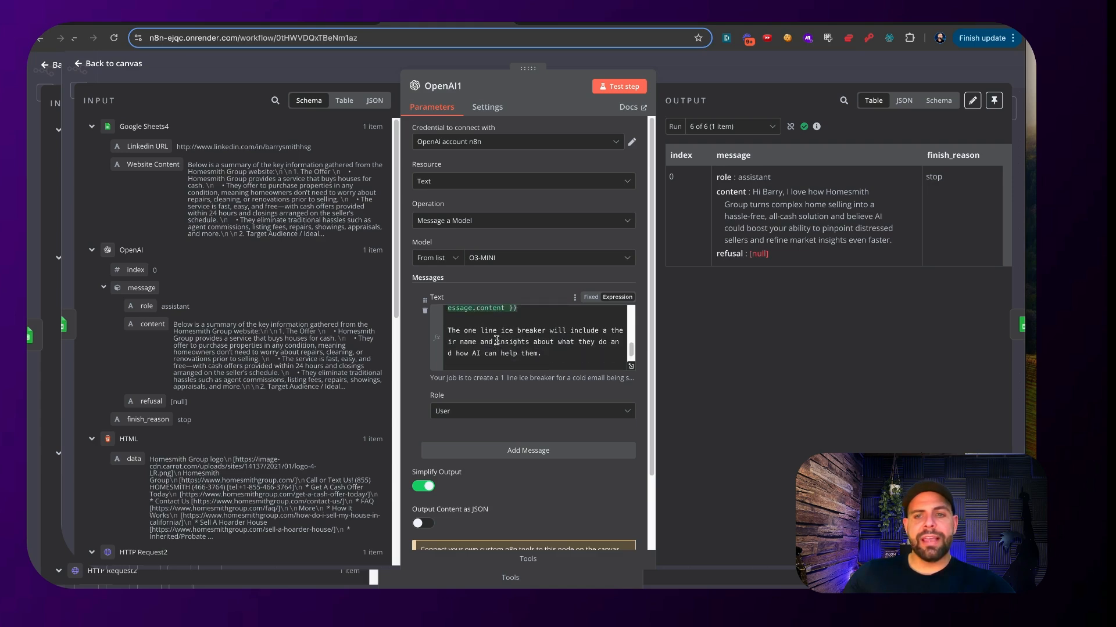
mouse_move(500, 337)
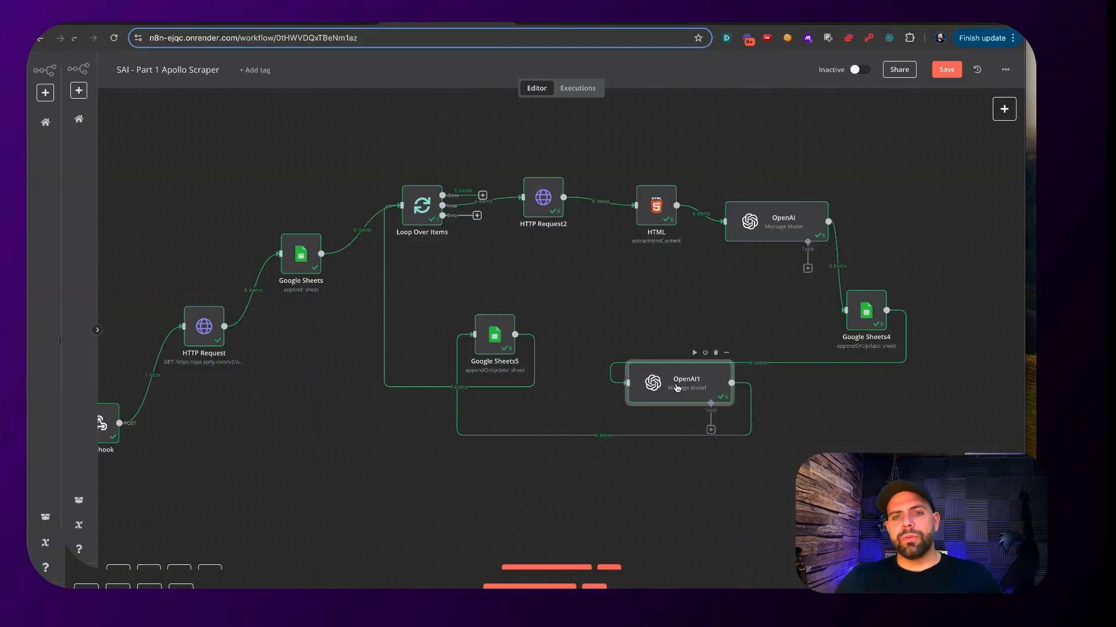
double_click(494, 335)
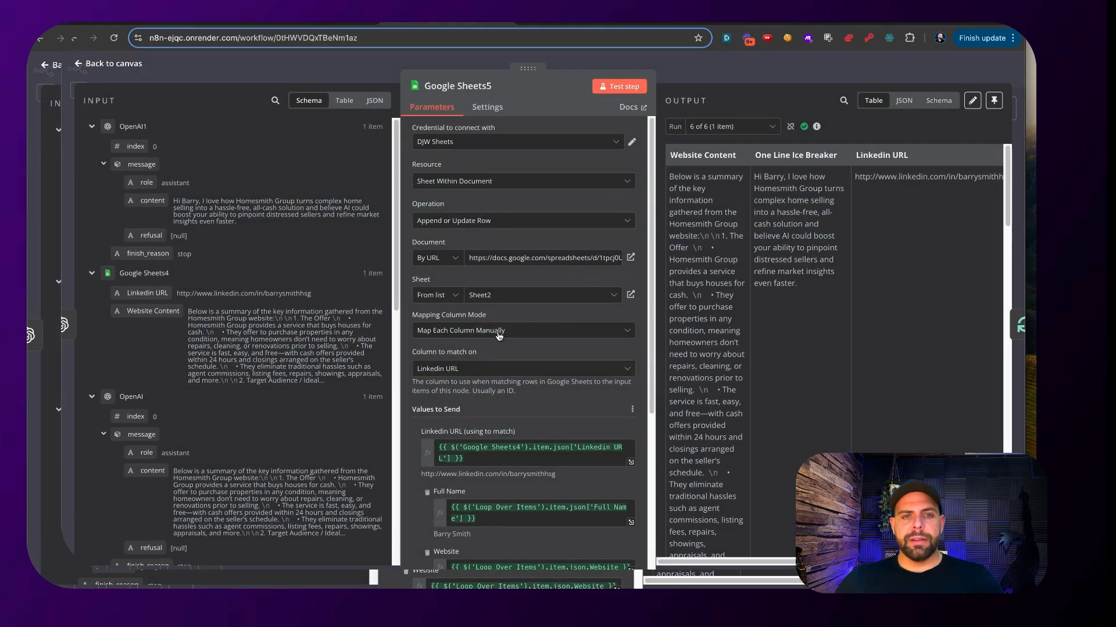
scroll("down", 3)
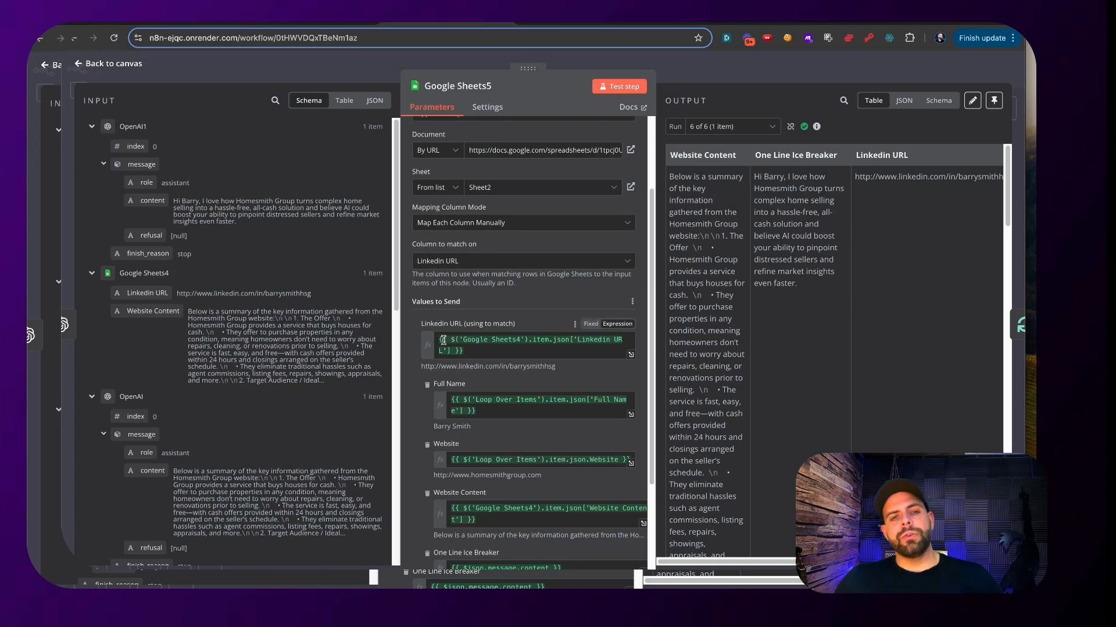
scroll("down", 3)
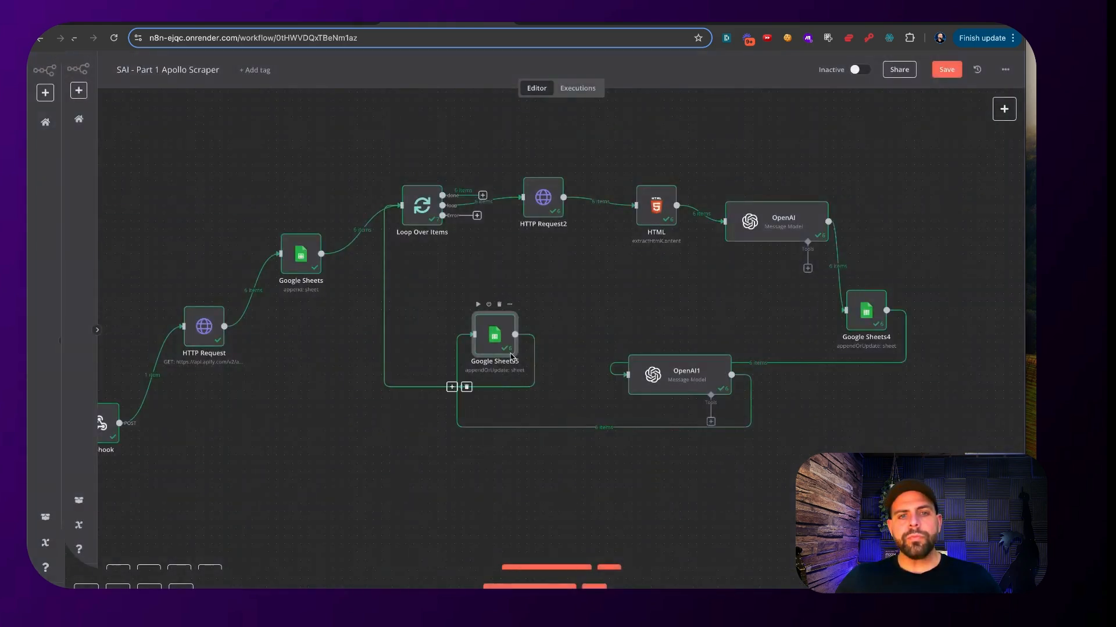
mouse_move(458, 186)
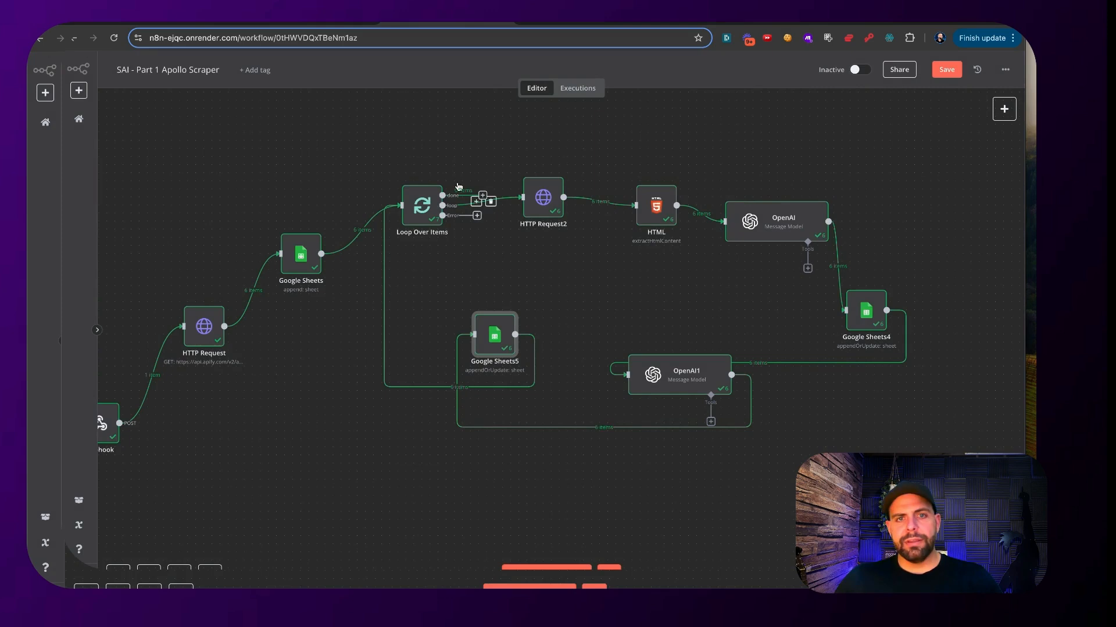
left_click(543, 201)
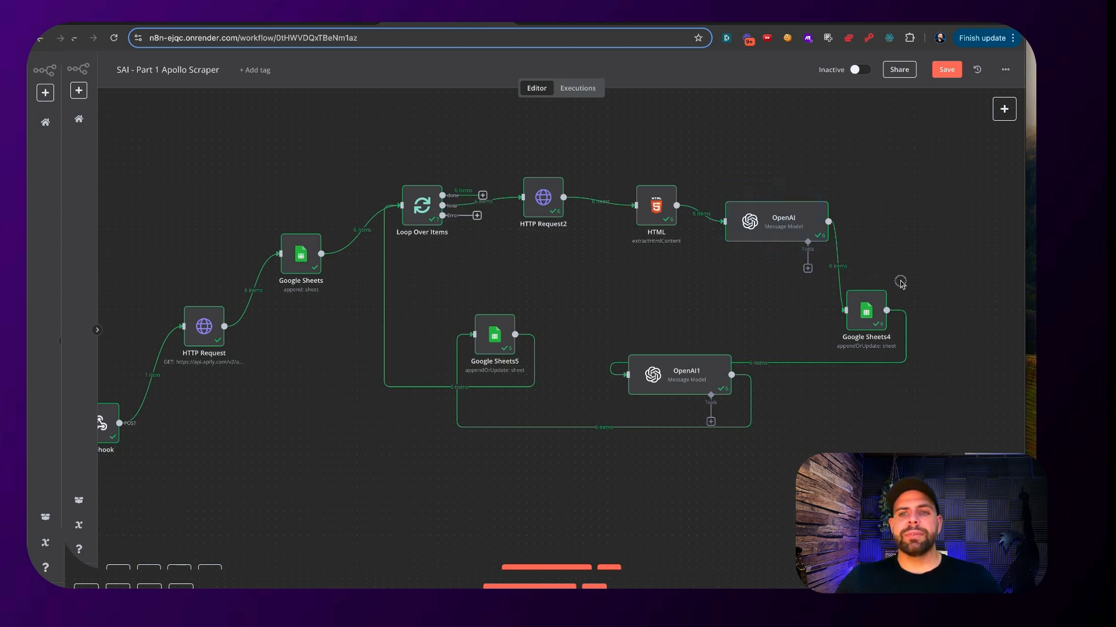
left_click(686, 375)
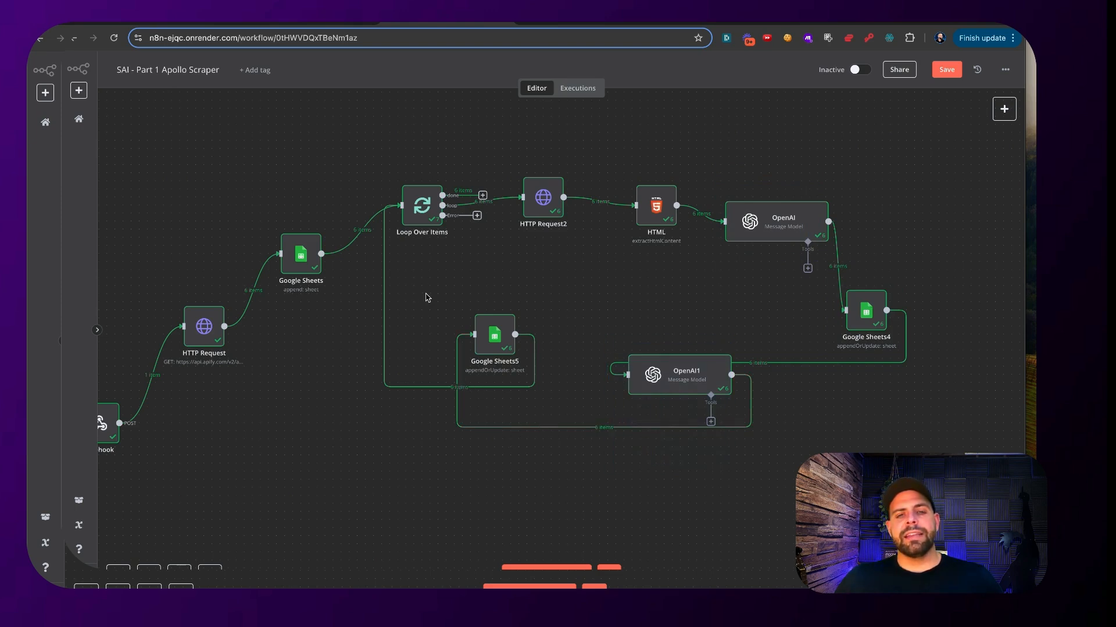
mouse_move(400, 223)
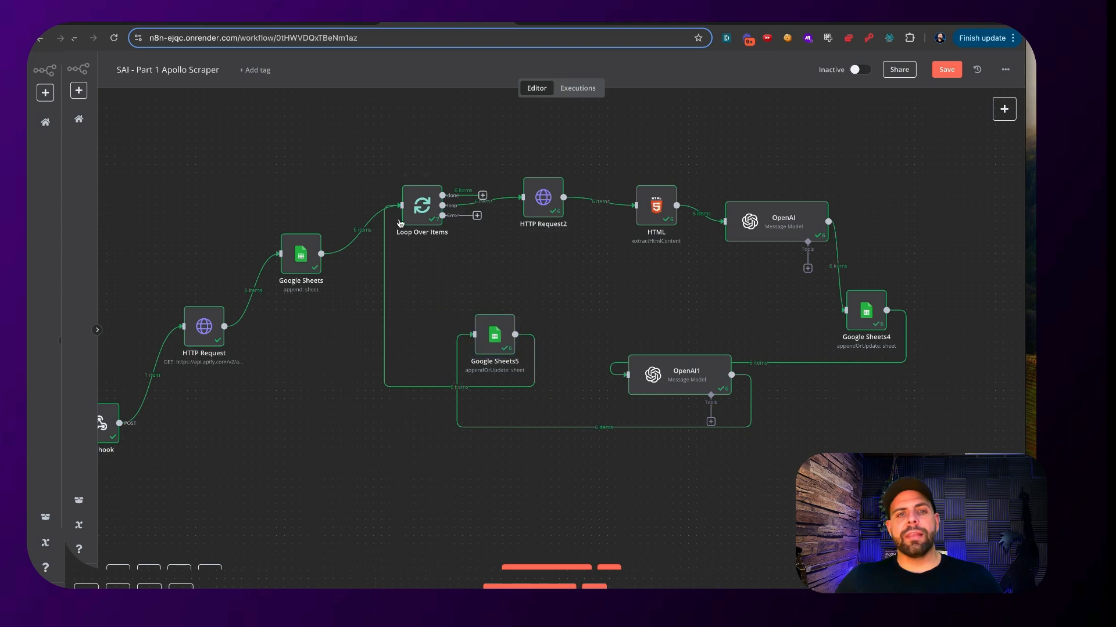